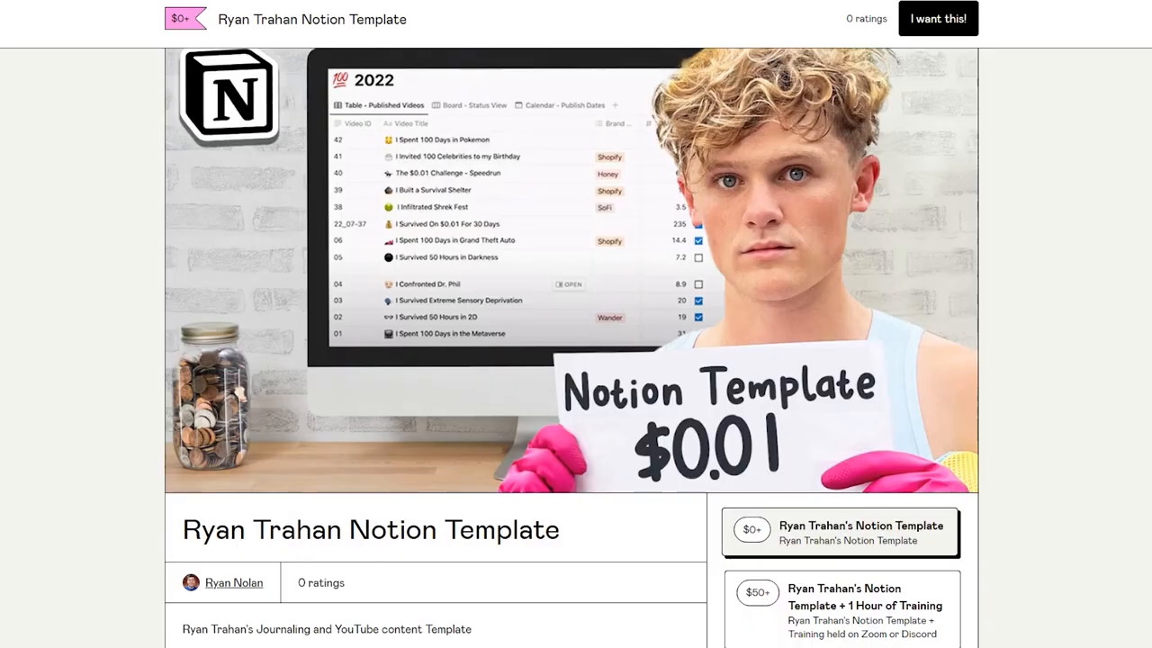
# - Turn the YouTube Planner page into a list database of Page 1 to Page 3
pyautogui.scroll(-3)
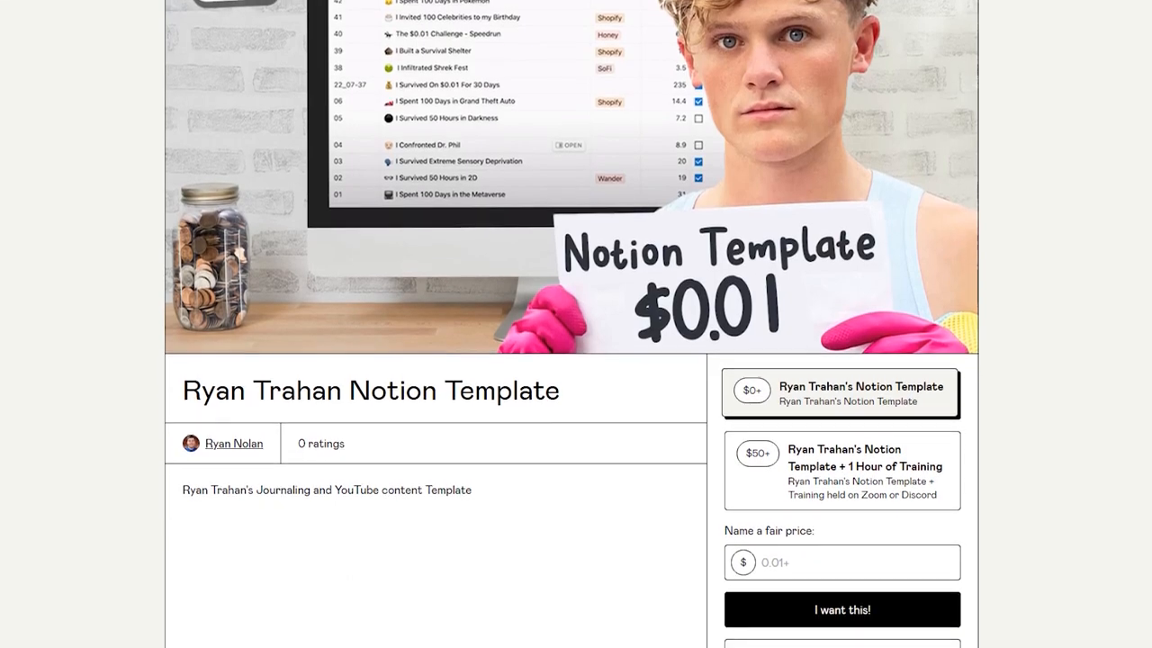
pyautogui.scroll(-3)
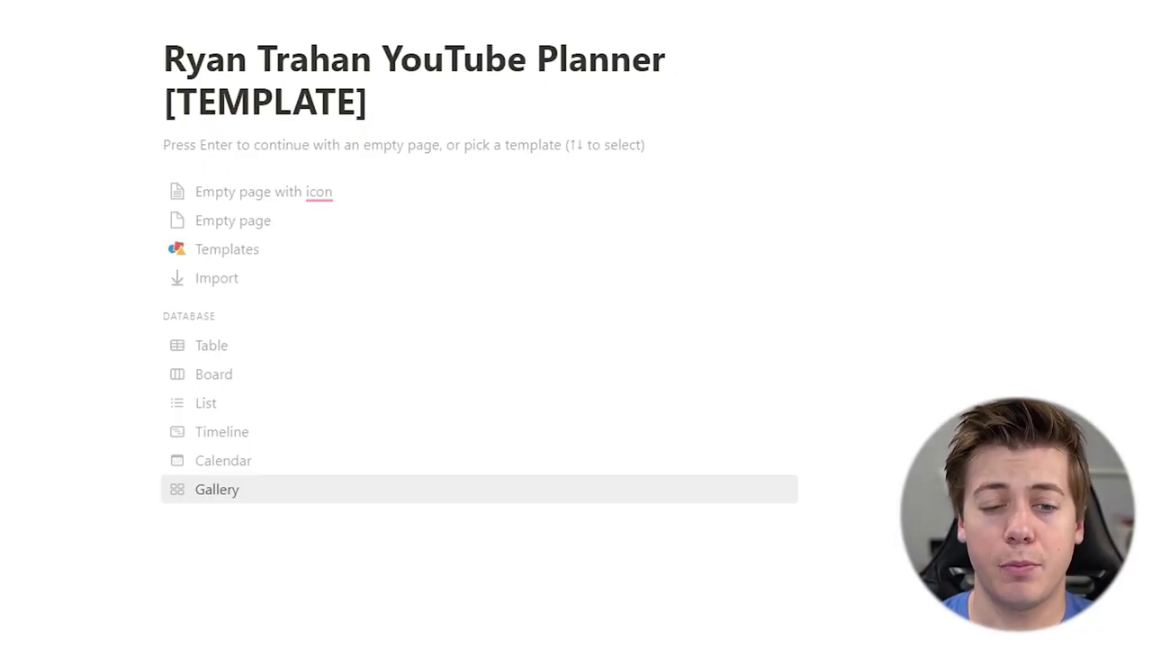
pyautogui.click(217, 490)
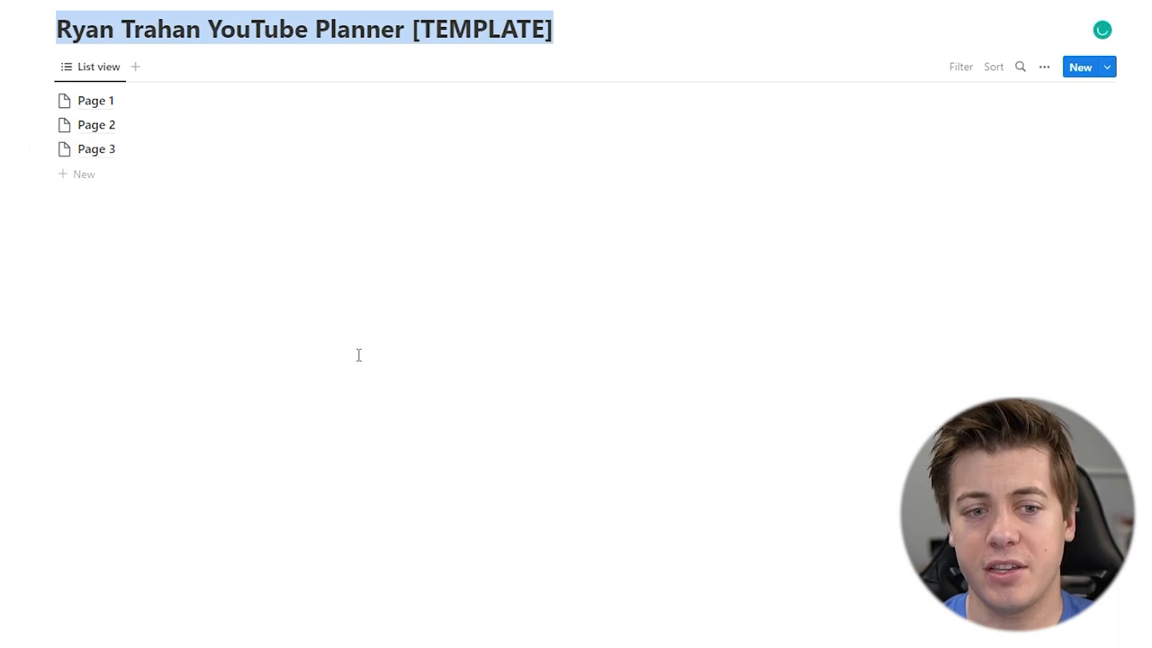
pyautogui.moveTo(101, 72)
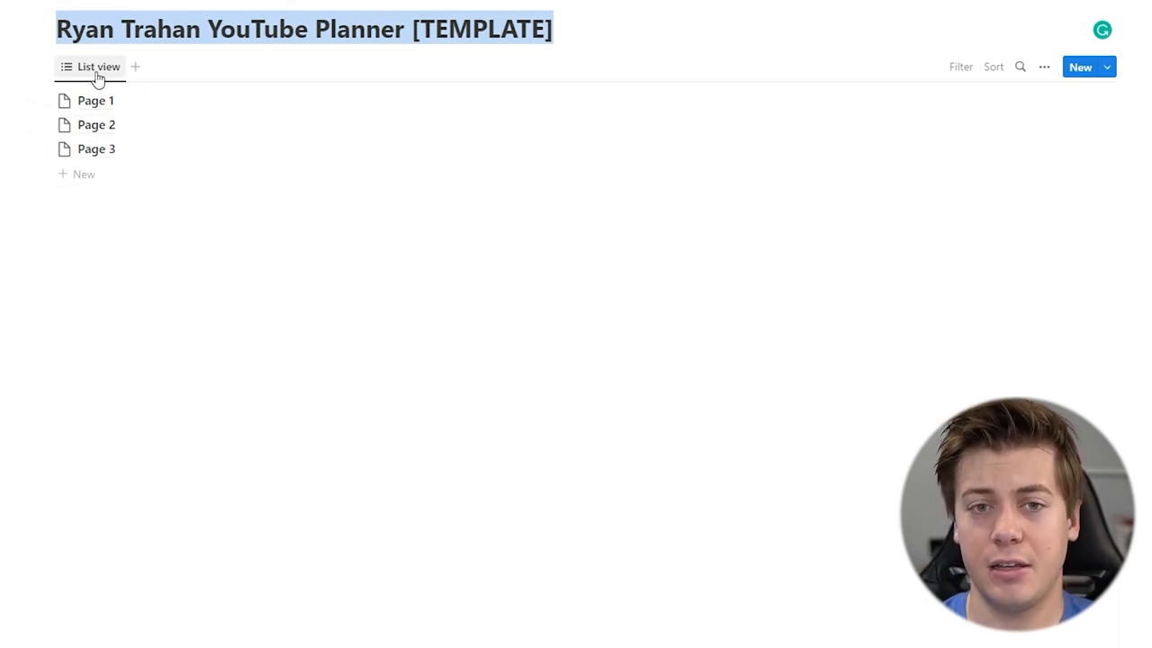
pyautogui.moveTo(135, 70)
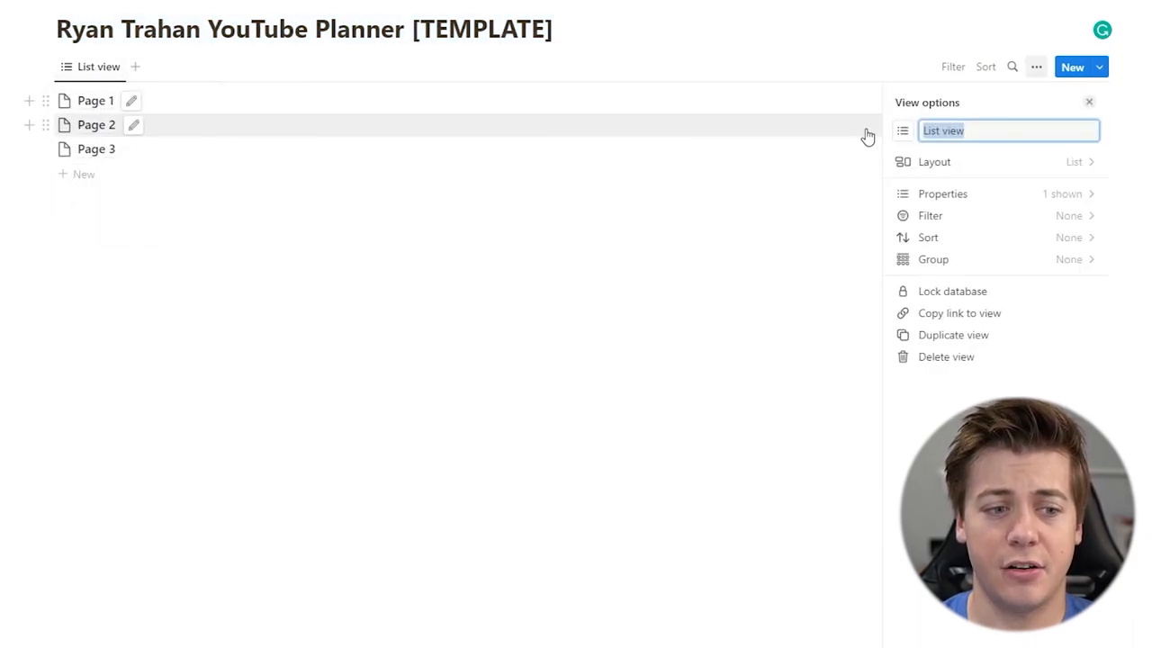
# - Rename the list view to Daily Entries
pyautogui.write('Daily Entries')
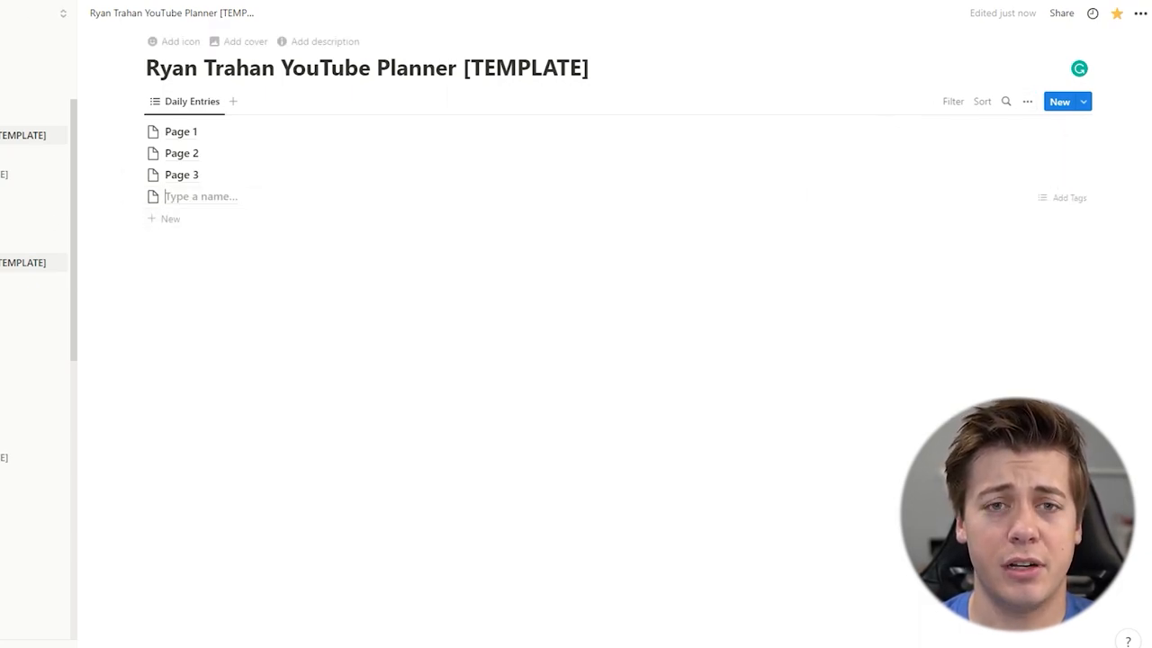
pyautogui.click(93, 103)
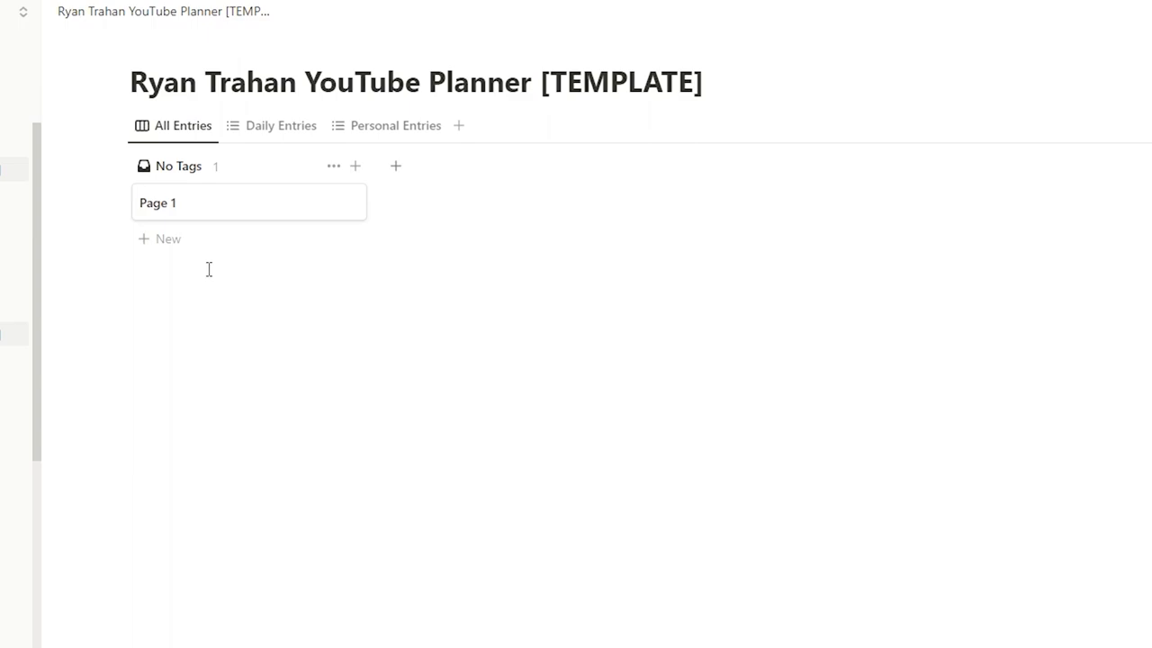
pyautogui.moveTo(247, 173)
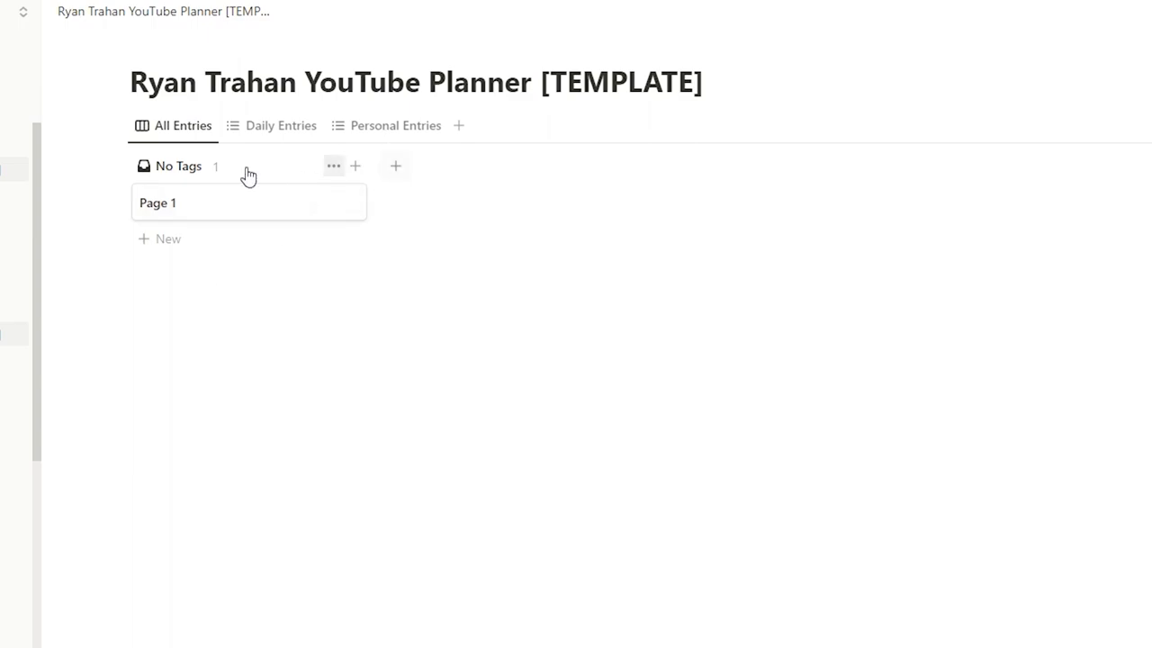
pyautogui.moveTo(395, 165)
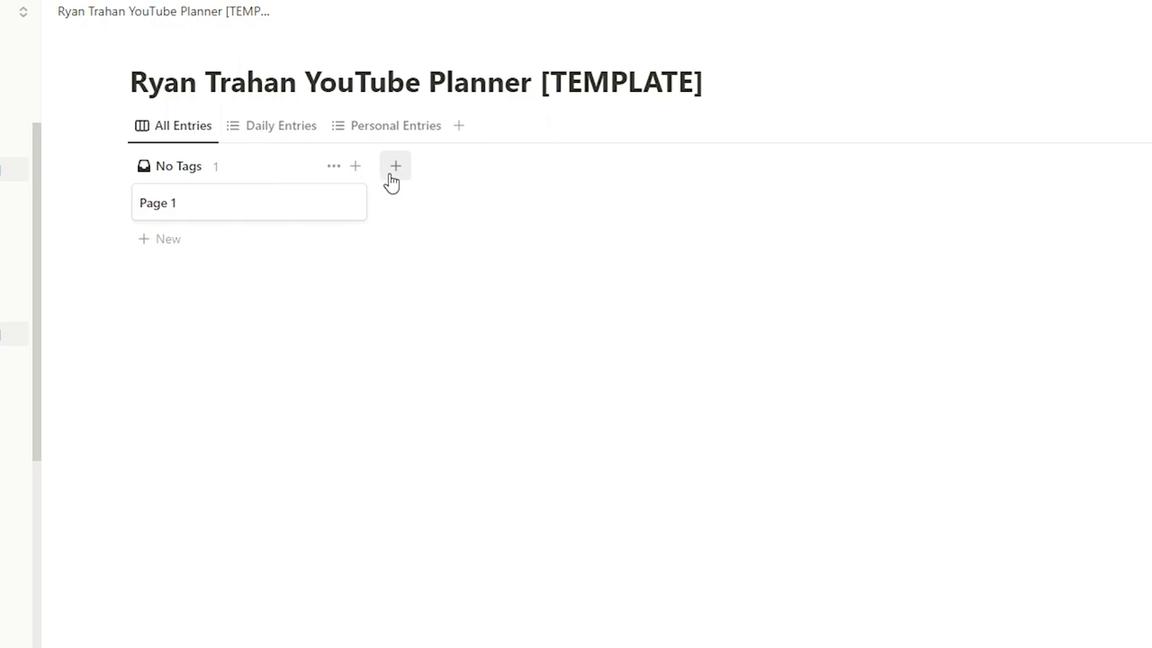
# - Add Daily and Weekly tag groups as columns on the All Entries board
pyautogui.click(395, 166)
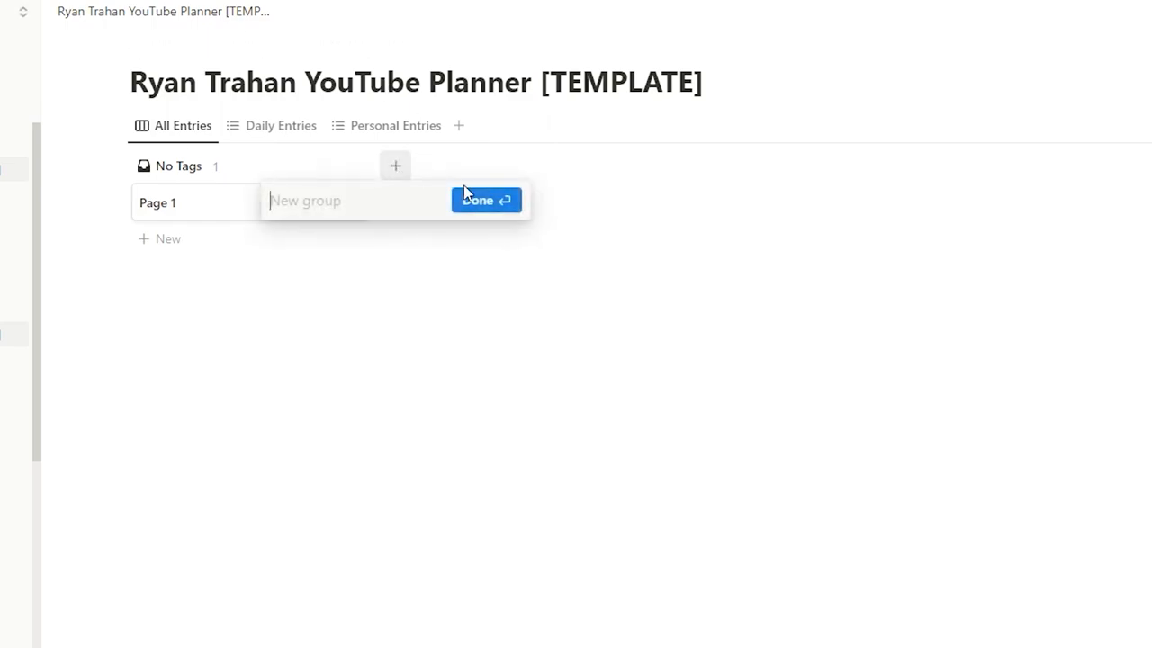
pyautogui.write('Daily')
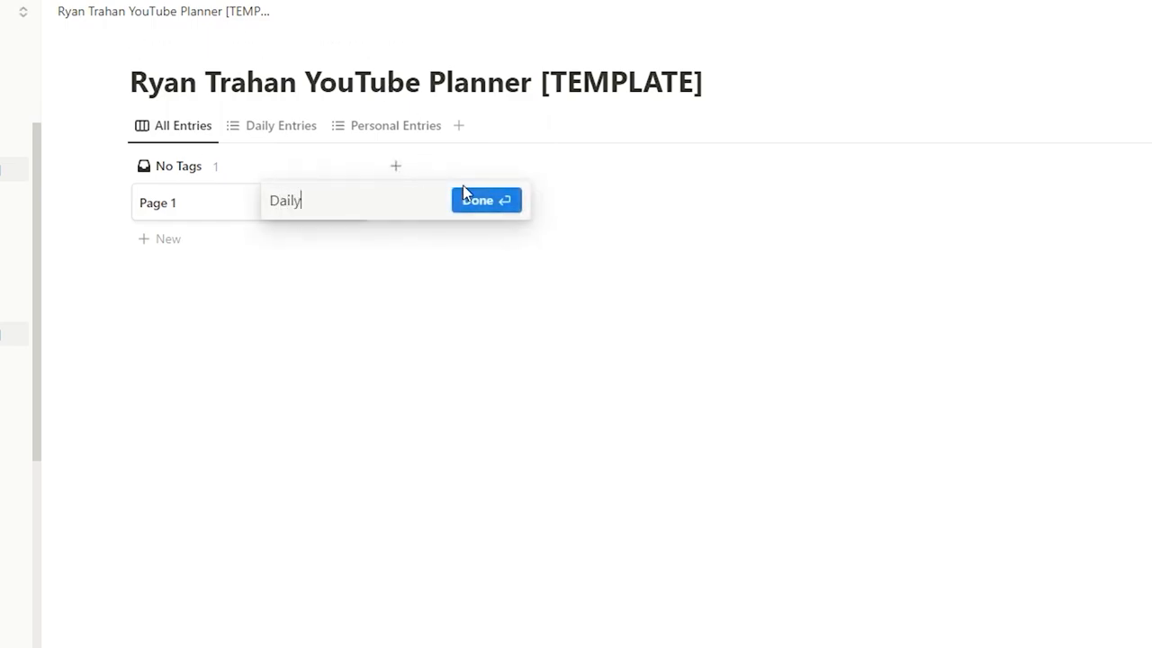
pyautogui.click(486, 200)
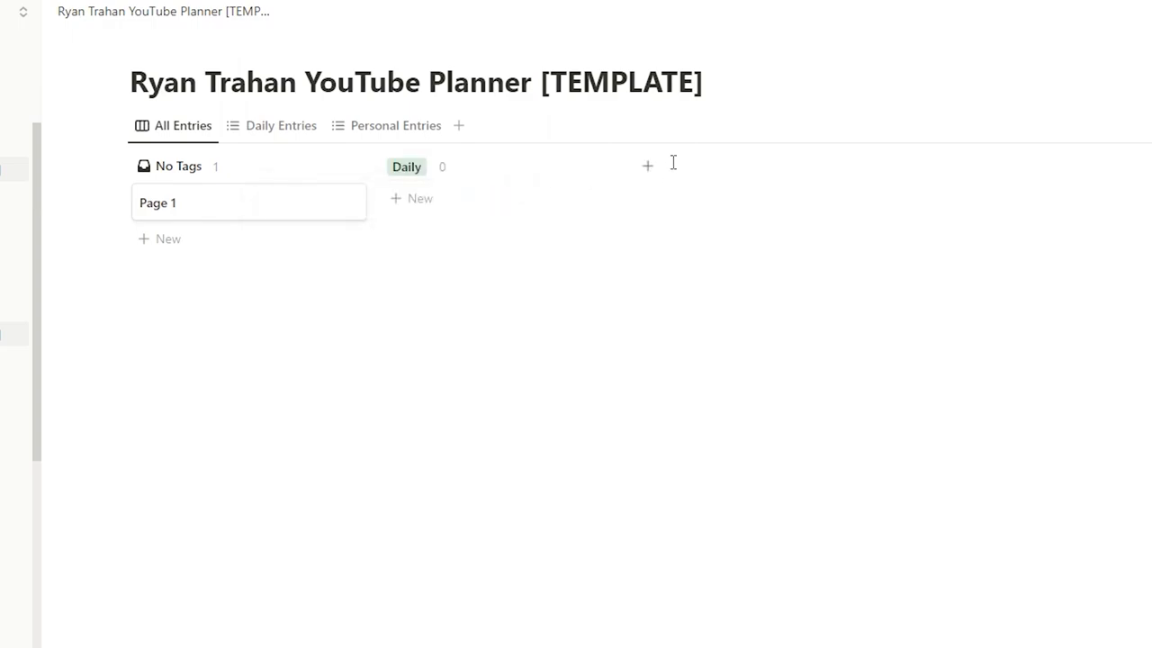
pyautogui.click(647, 165)
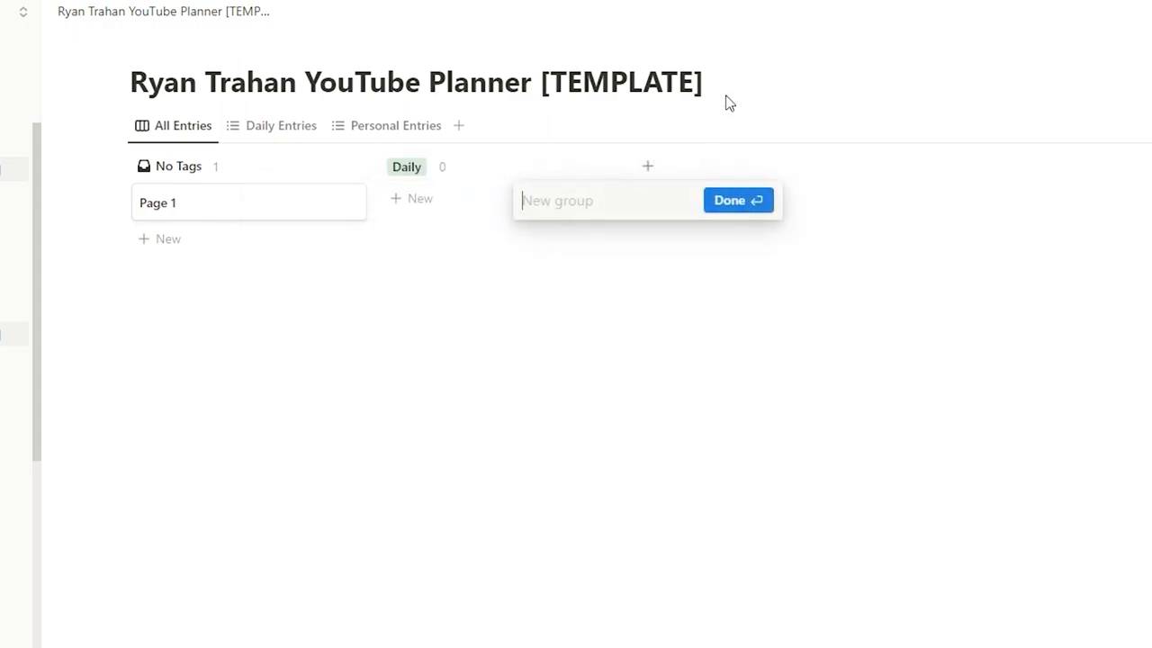
pyautogui.write('Weekl')
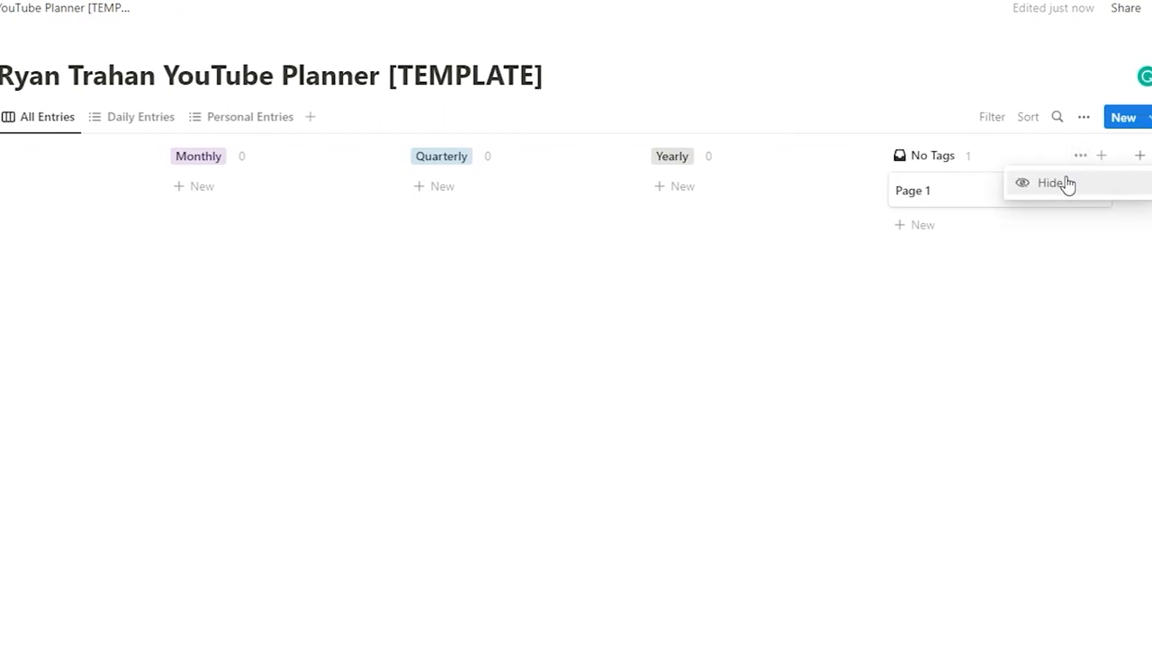
# - Hide the No Tags column and return to the Daily Entries view
pyautogui.click(141, 86)
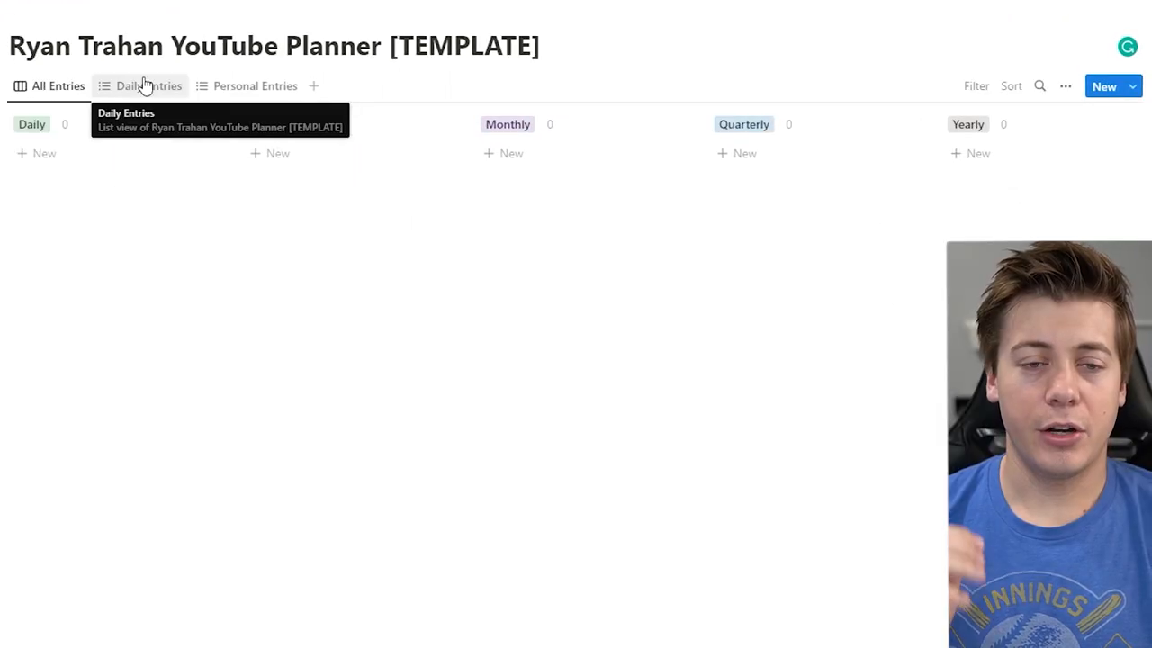
pyautogui.click(256, 85)
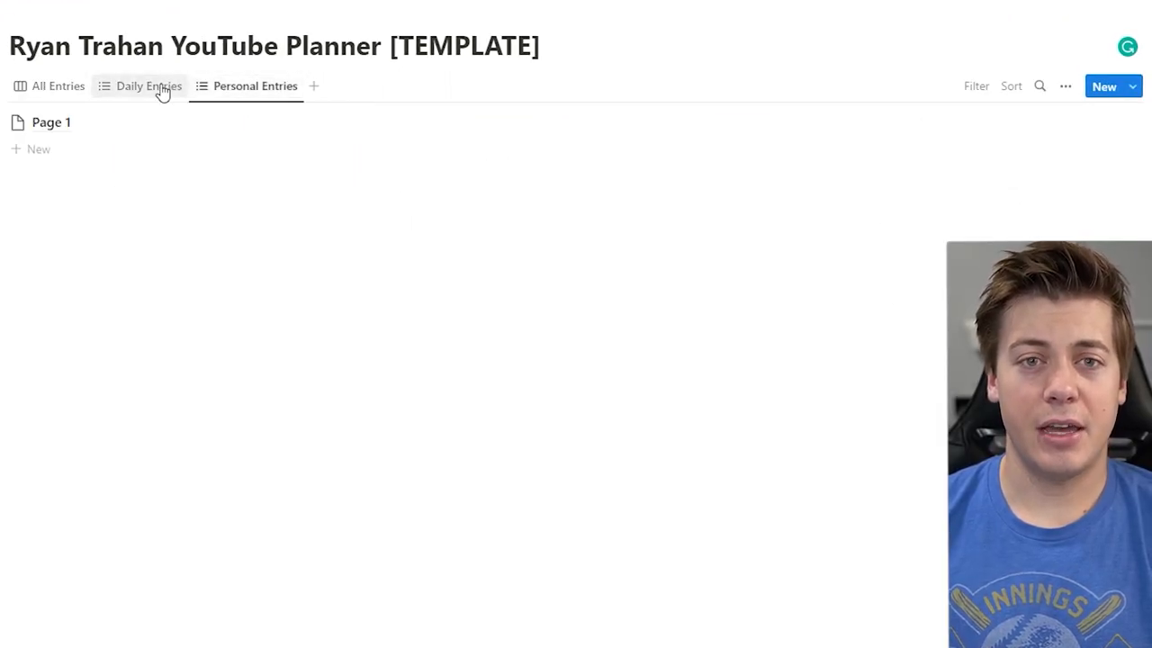
pyautogui.click(149, 86)
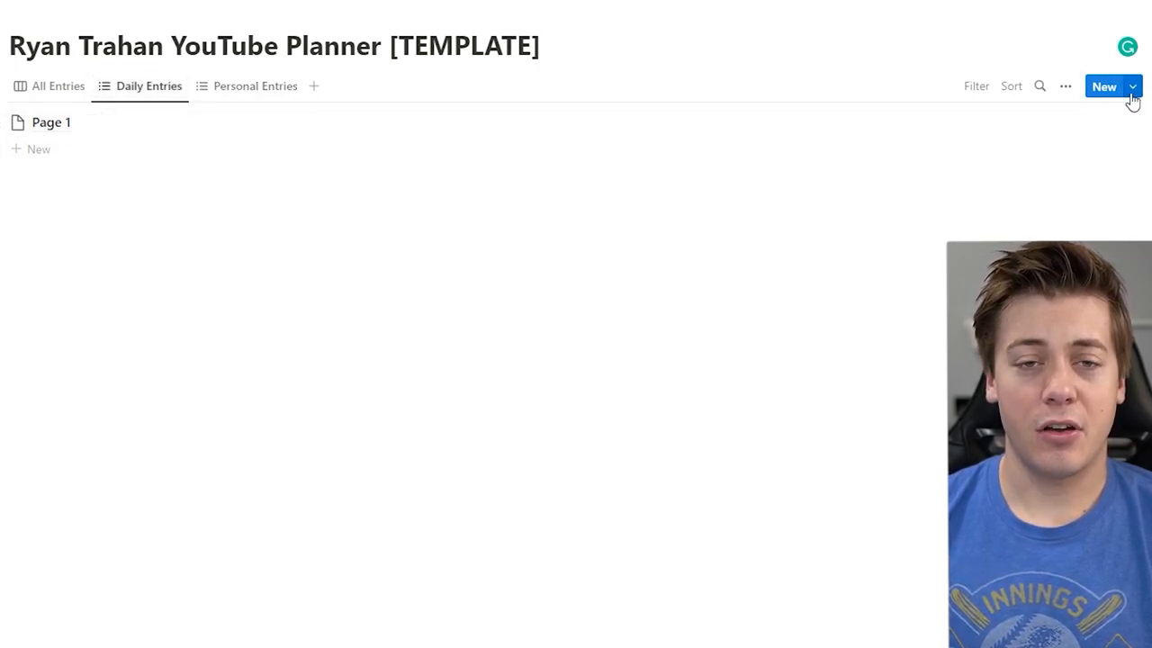
# - Start a new page template for the database from the New dropdown
pyautogui.click(1132, 87)
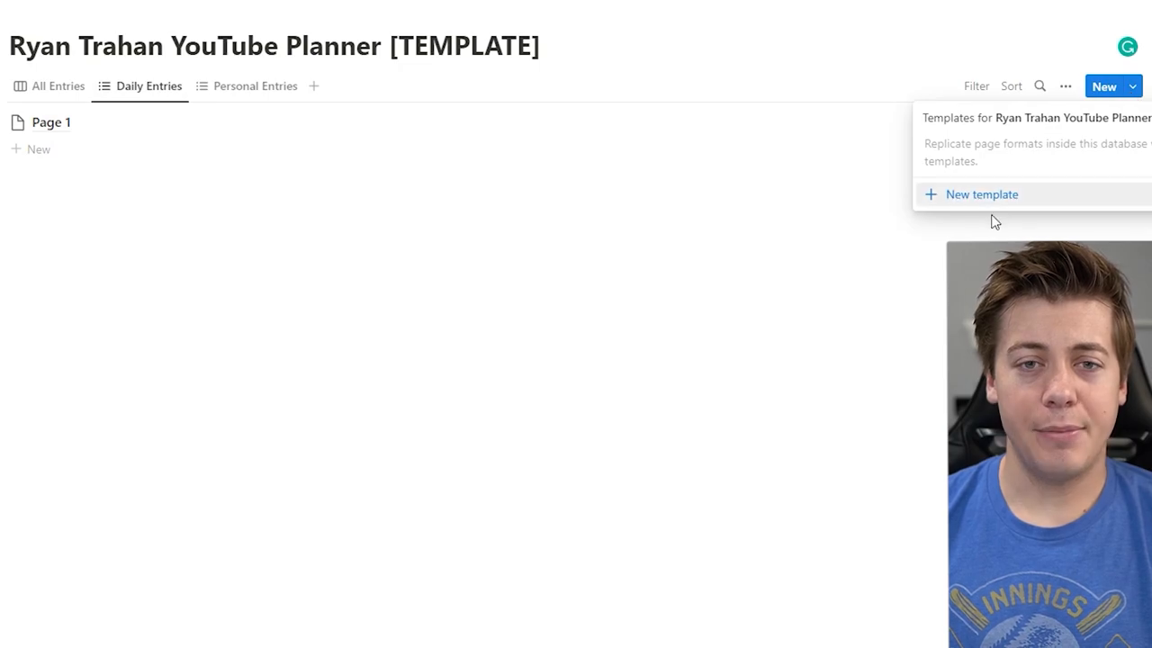
pyautogui.moveTo(969, 200)
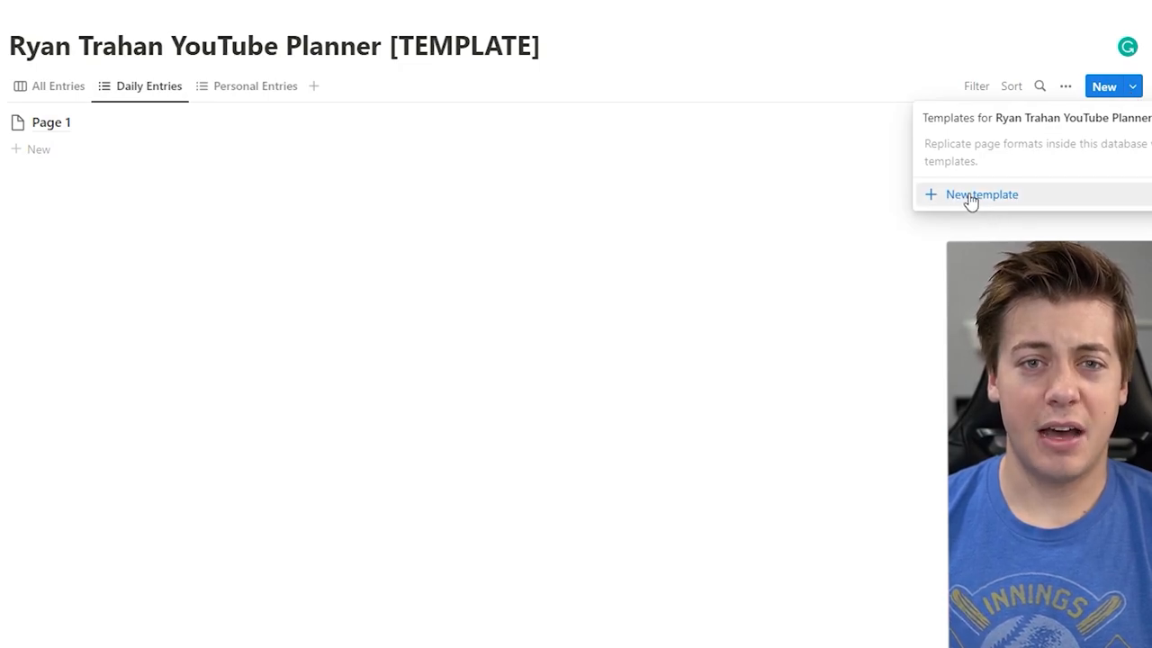
pyautogui.click(981, 194)
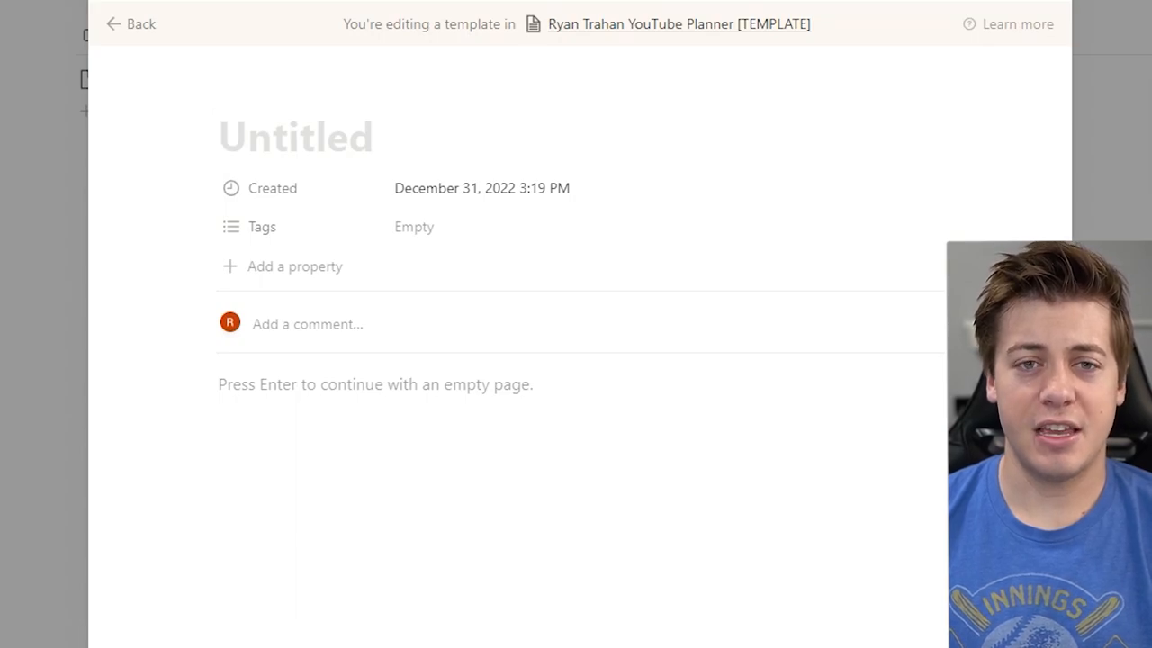
pyautogui.write('@today')
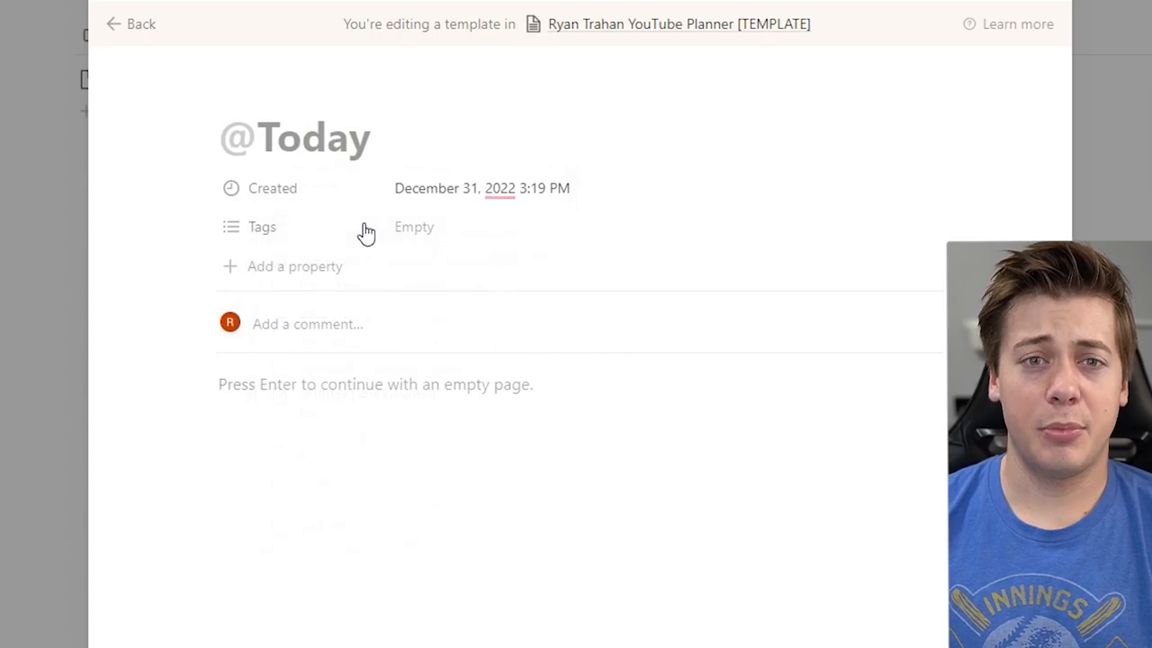
pyautogui.write('[')
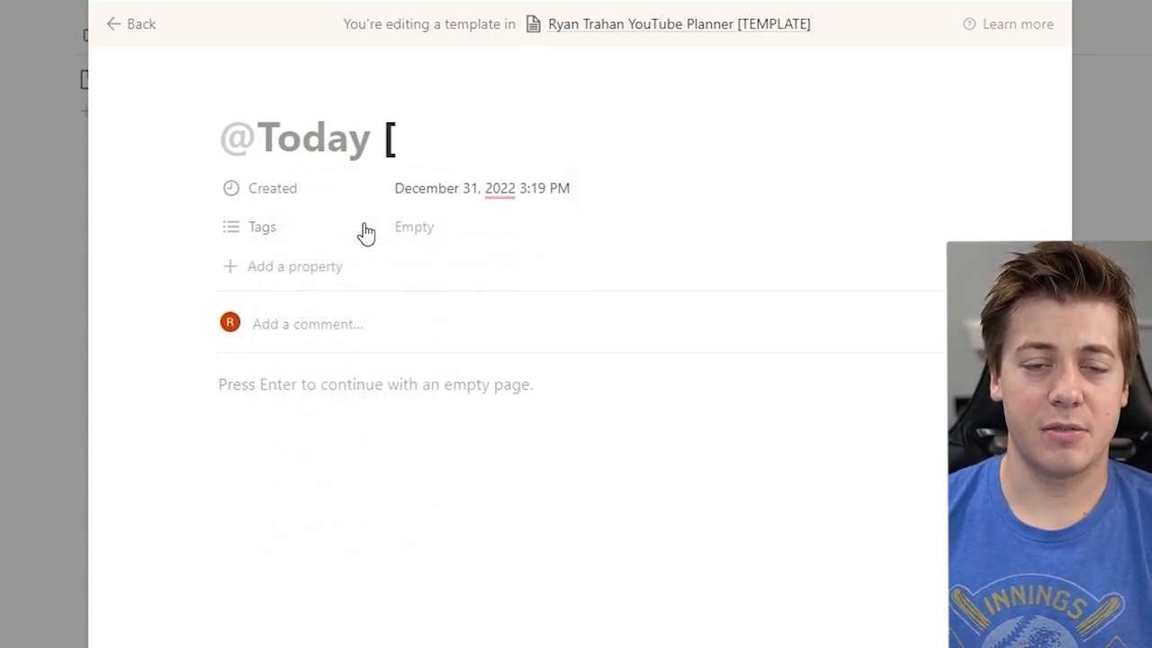
pyautogui.write('T')
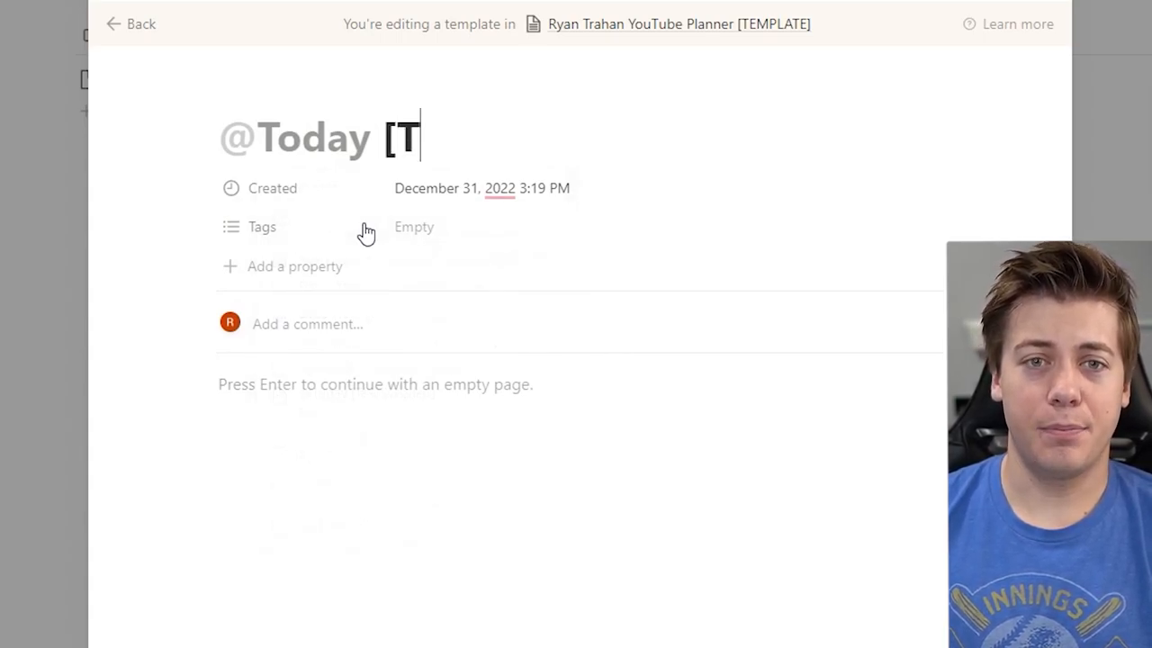
pyautogui.write('ask/Goal')
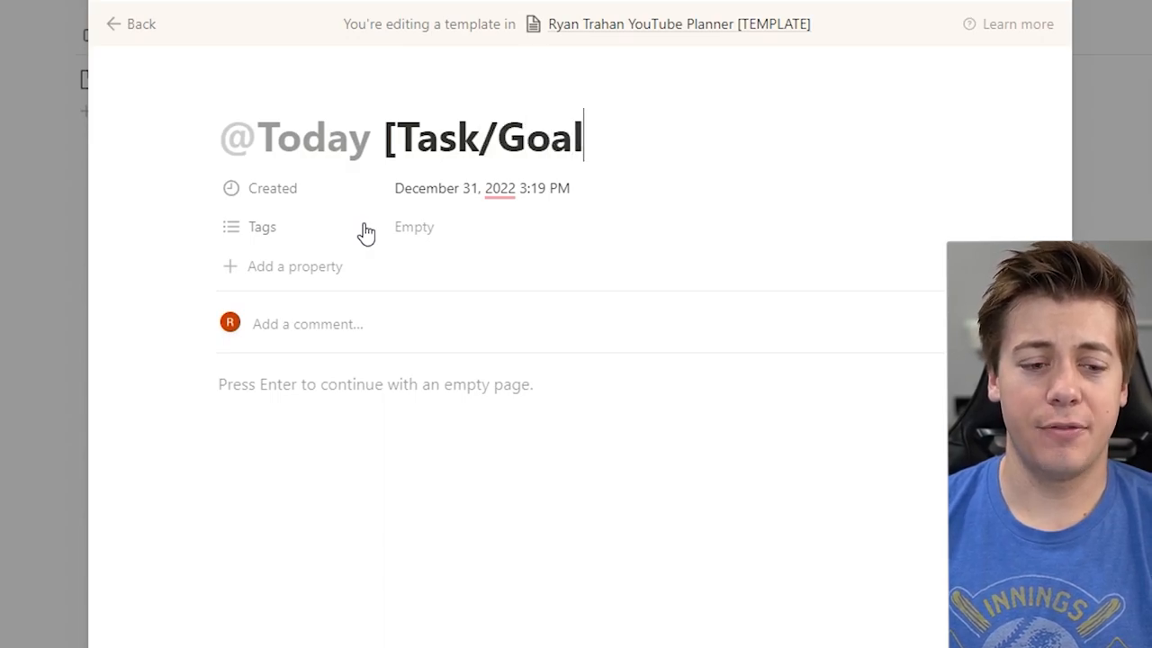
pyautogui.write('of Day')
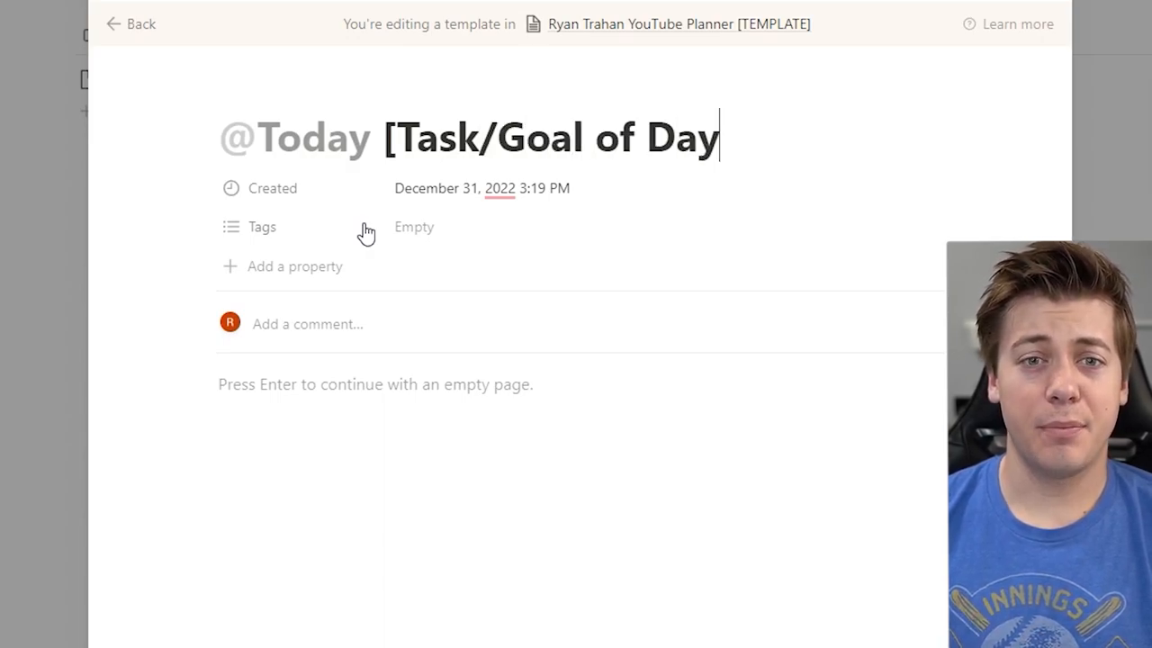
pyautogui.write(']')
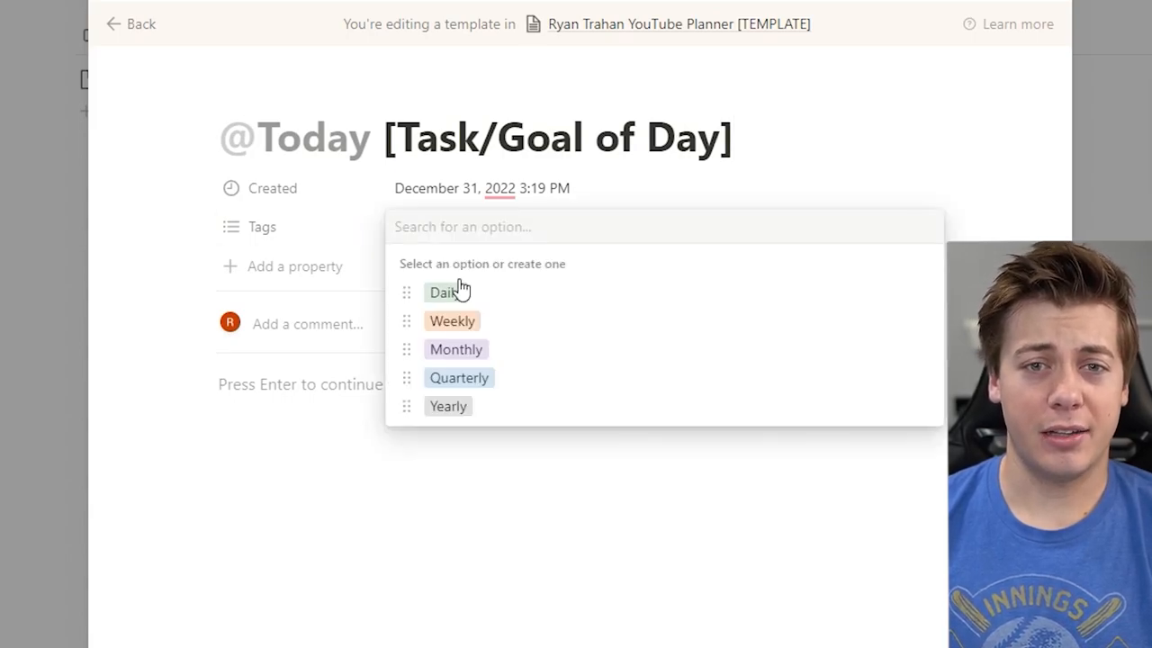
# - Tag the template Daily and begin a Morning Routine line in its body
pyautogui.click(440, 292)
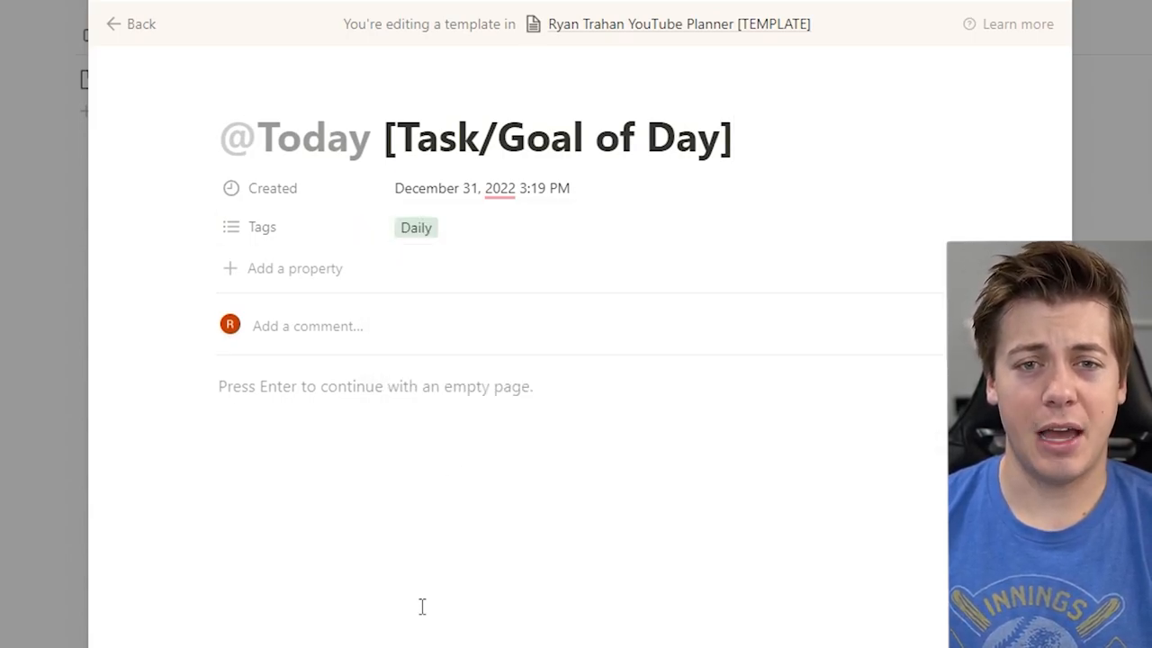
pyautogui.write('Morning Routine')
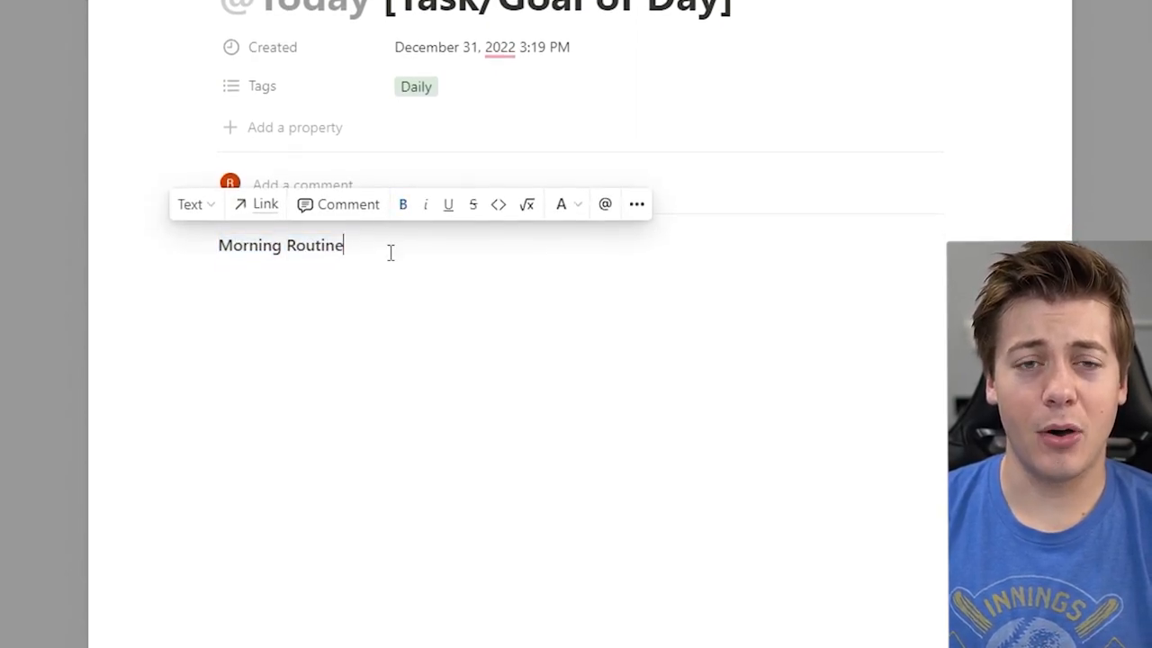
# - Add a Morning Routine checklist with Task and 3:30AM: Wake Up, plus a To Do List heading
pyautogui.press('Enter')
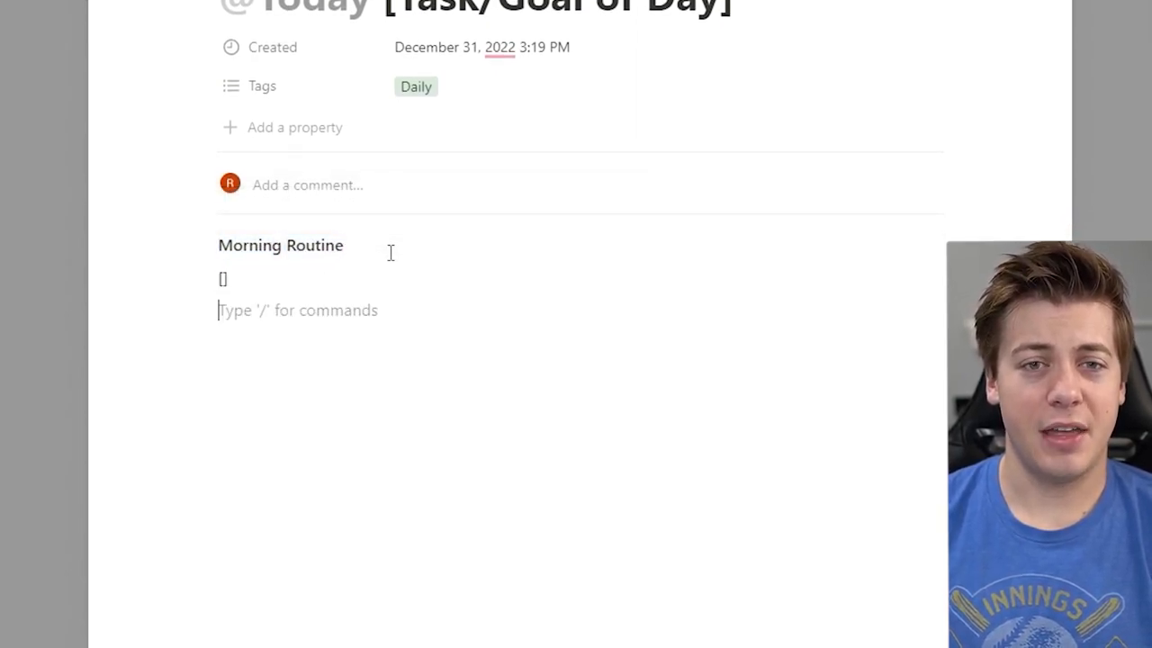
pyautogui.write('Task')
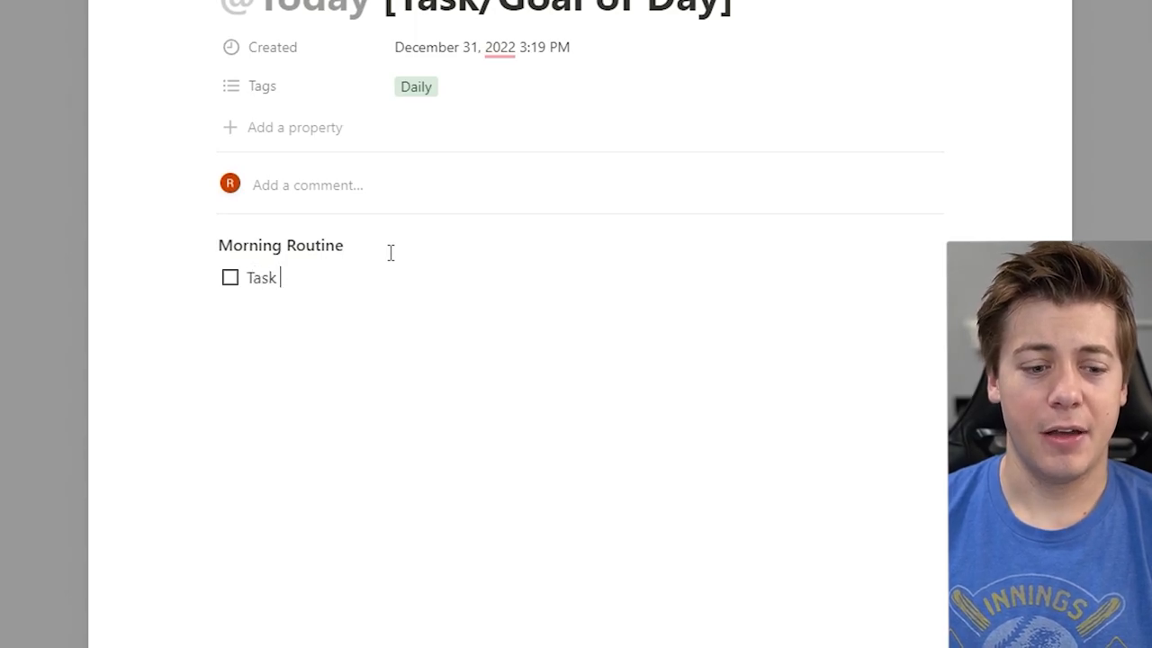
pyautogui.write('3:30AM: Wake Up')
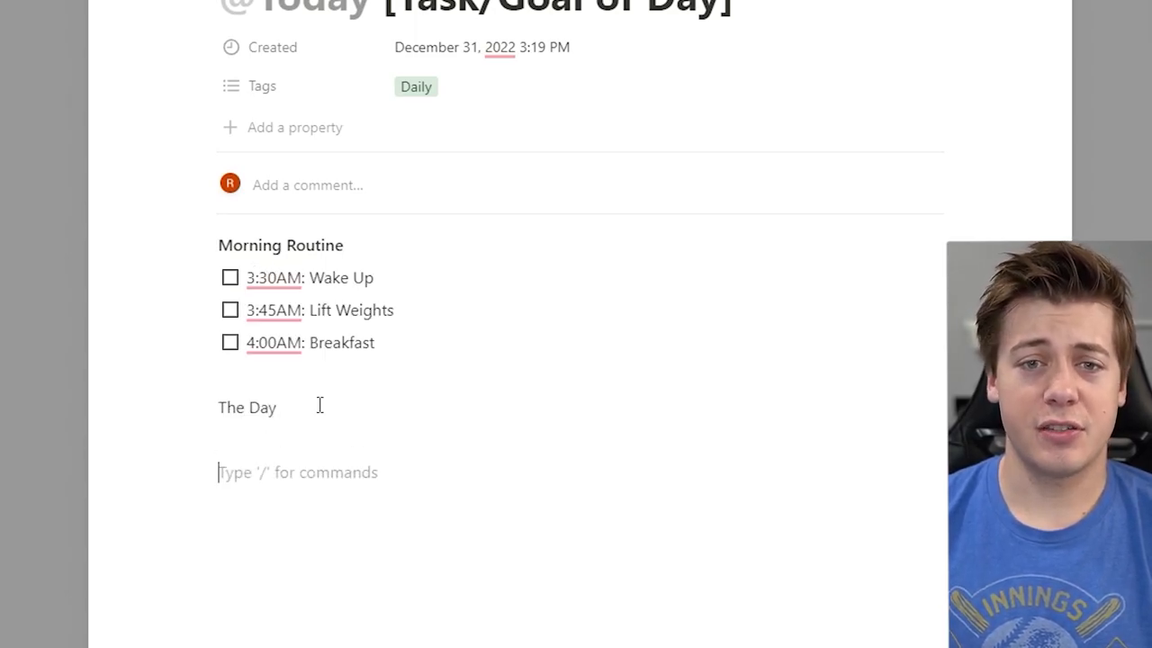
pyautogui.write('To Do List')
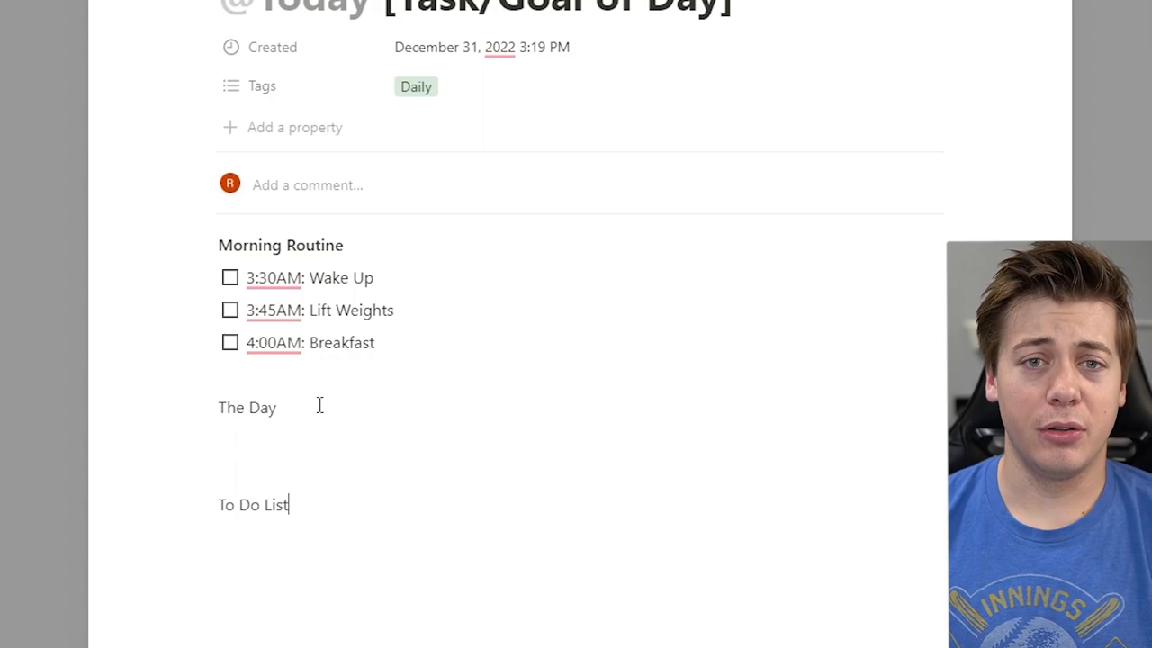
# - Bold the section headings and add a Task 2 checkbox under the To Do List
pyautogui.doubleClick(247, 407)
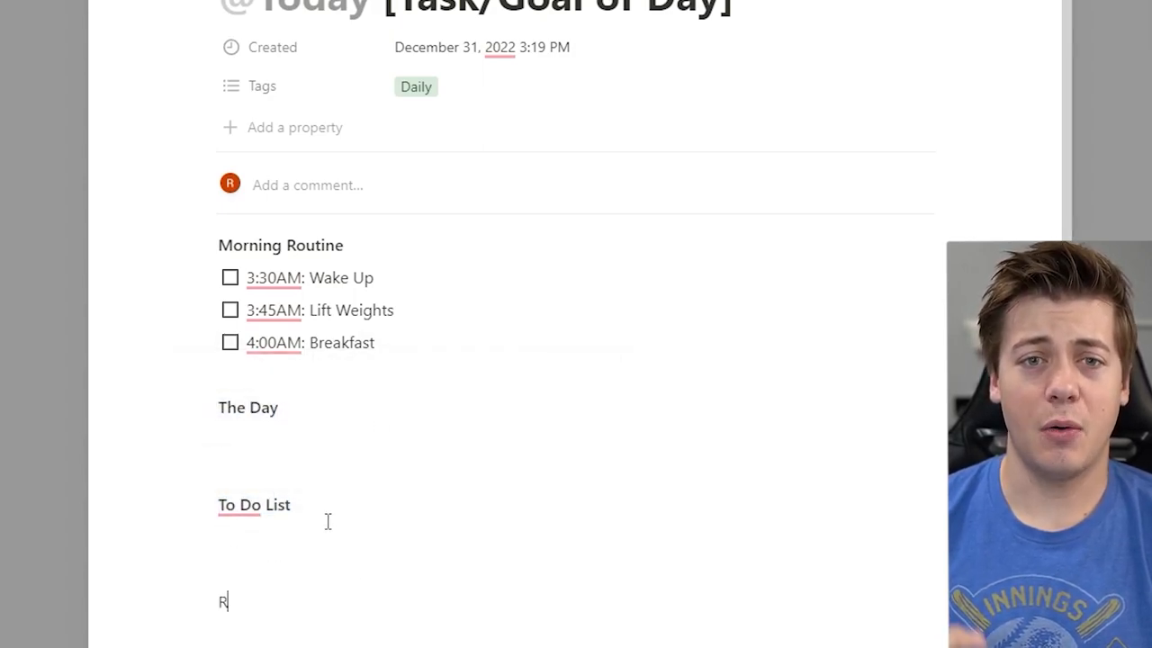
pyautogui.doubleClick(242, 602)
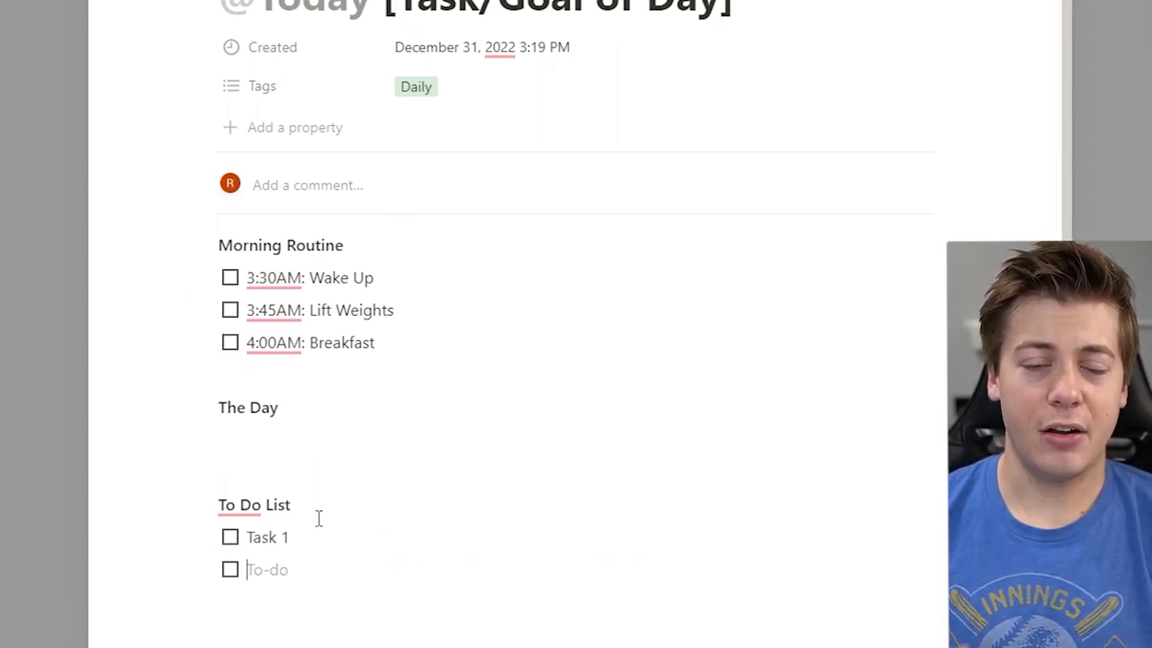
pyautogui.write('Task 2')
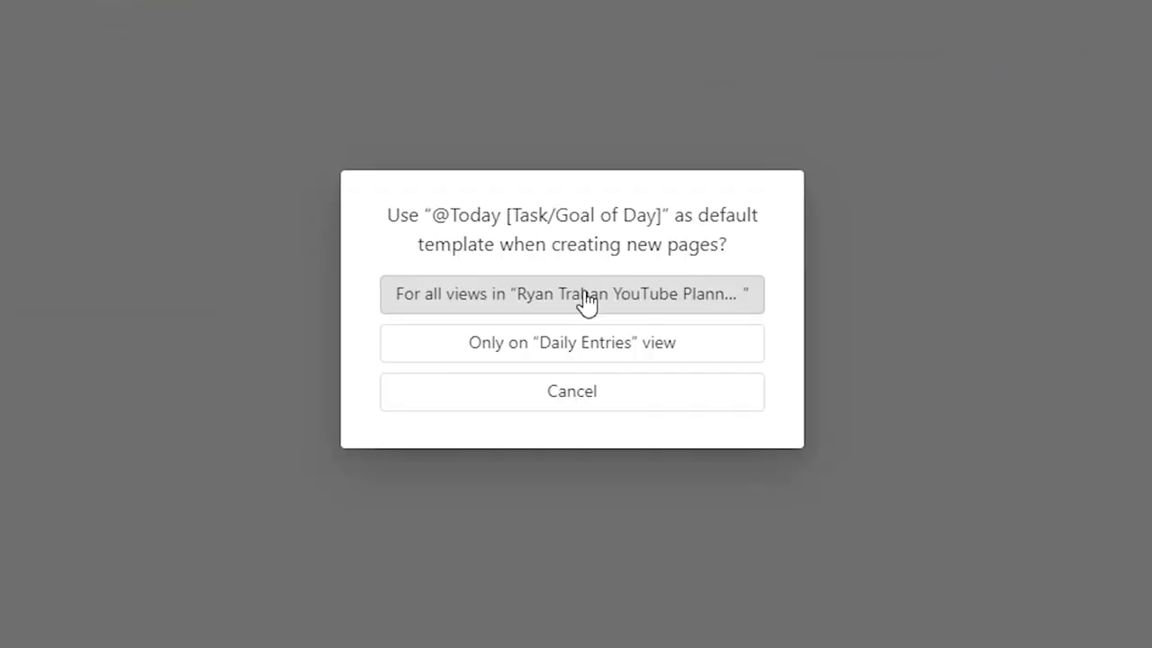
pyautogui.moveTo(571, 355)
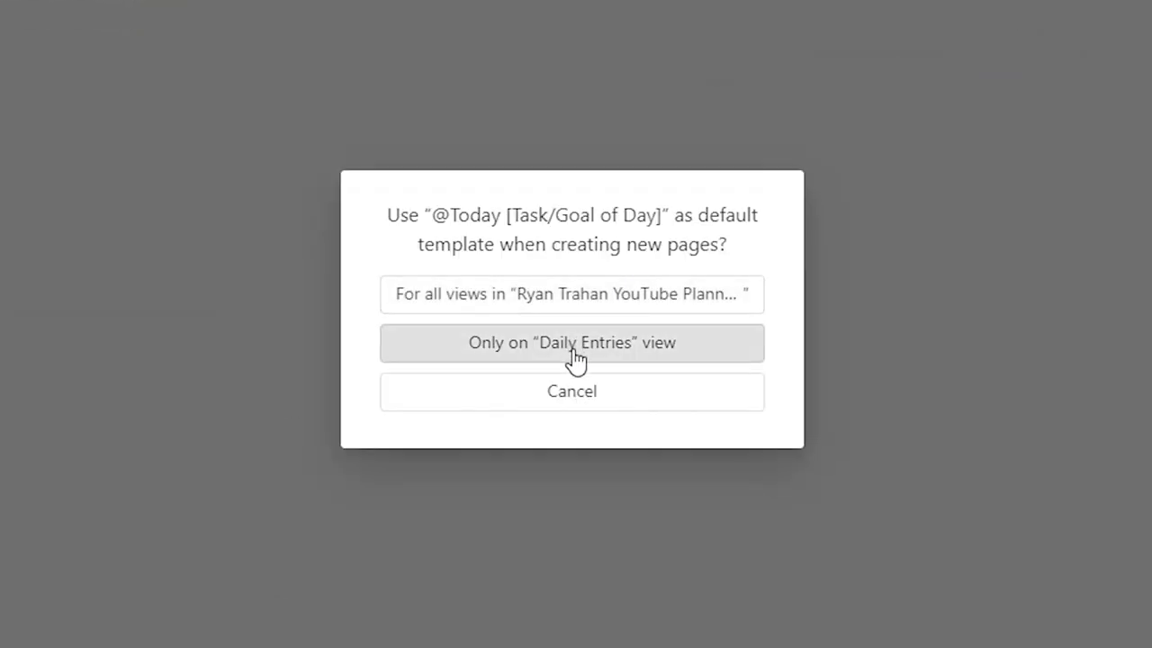
pyautogui.click(572, 343)
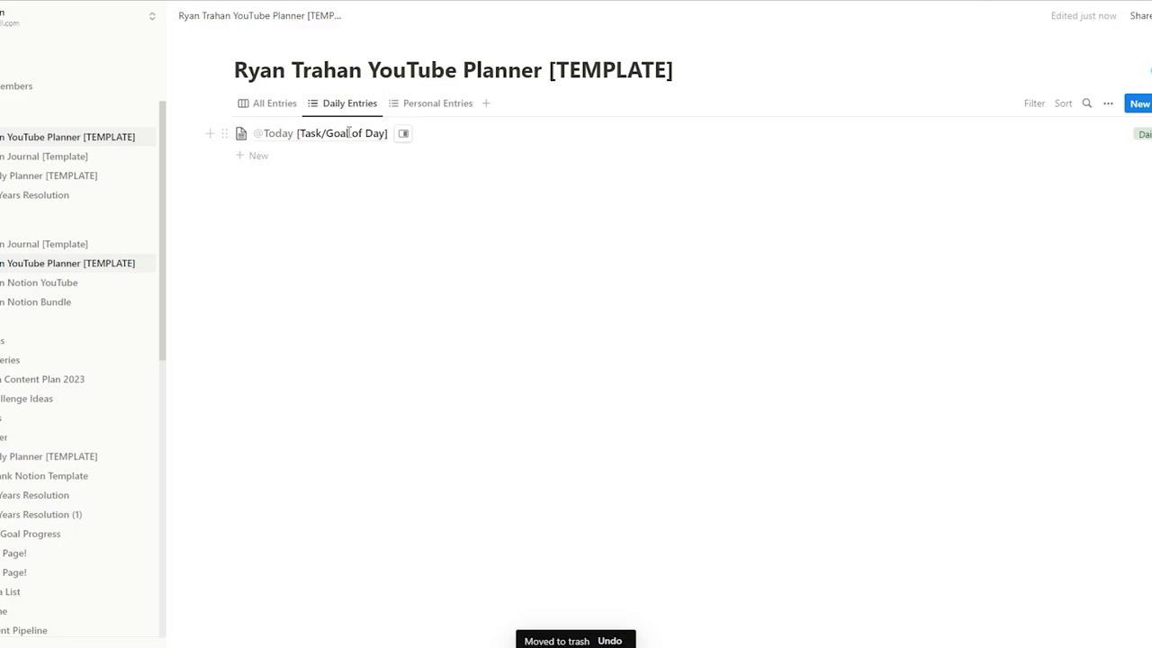
pyautogui.click(320, 133)
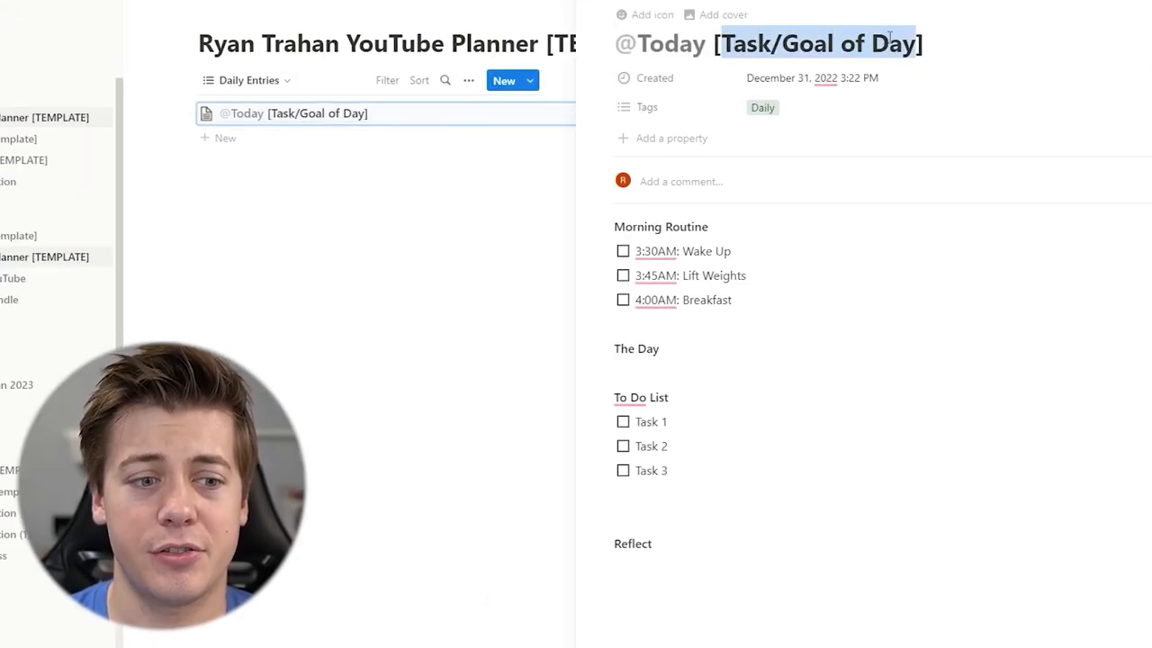
pyautogui.write('Rock Morning')
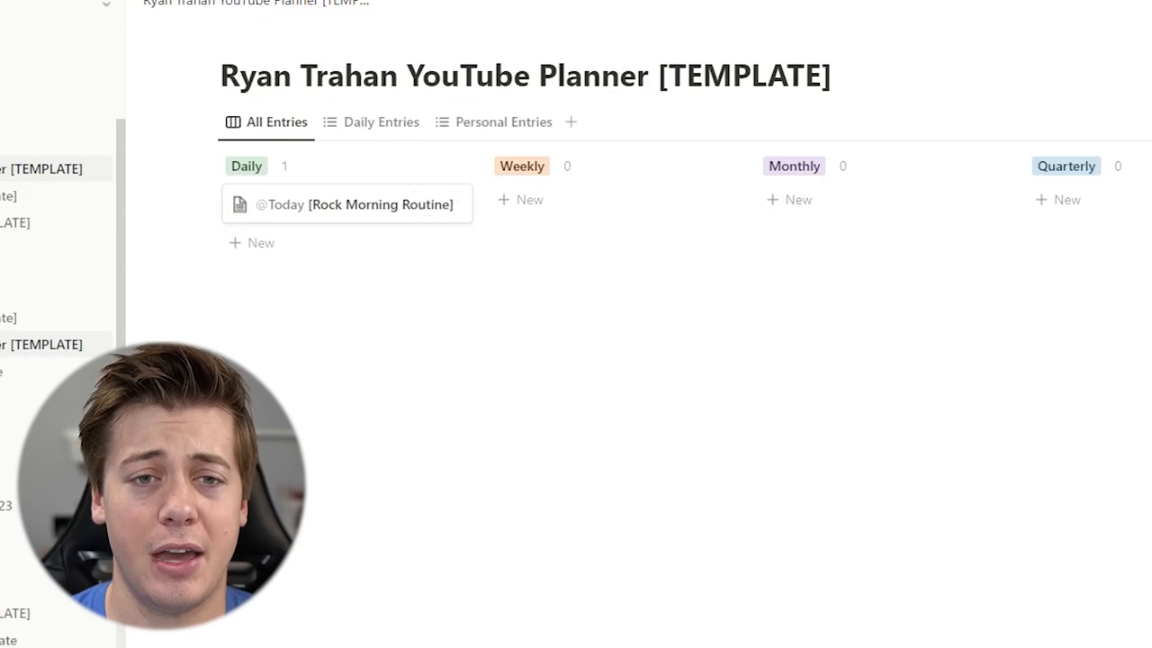
pyautogui.click(238, 204)
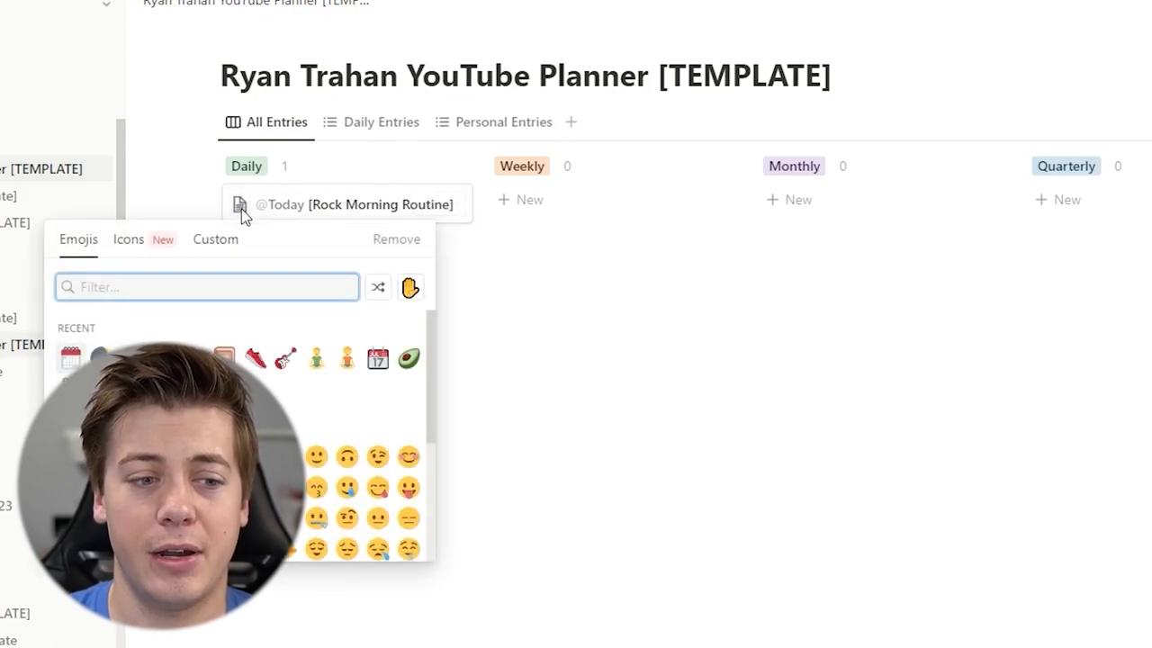
pyautogui.write('rock')
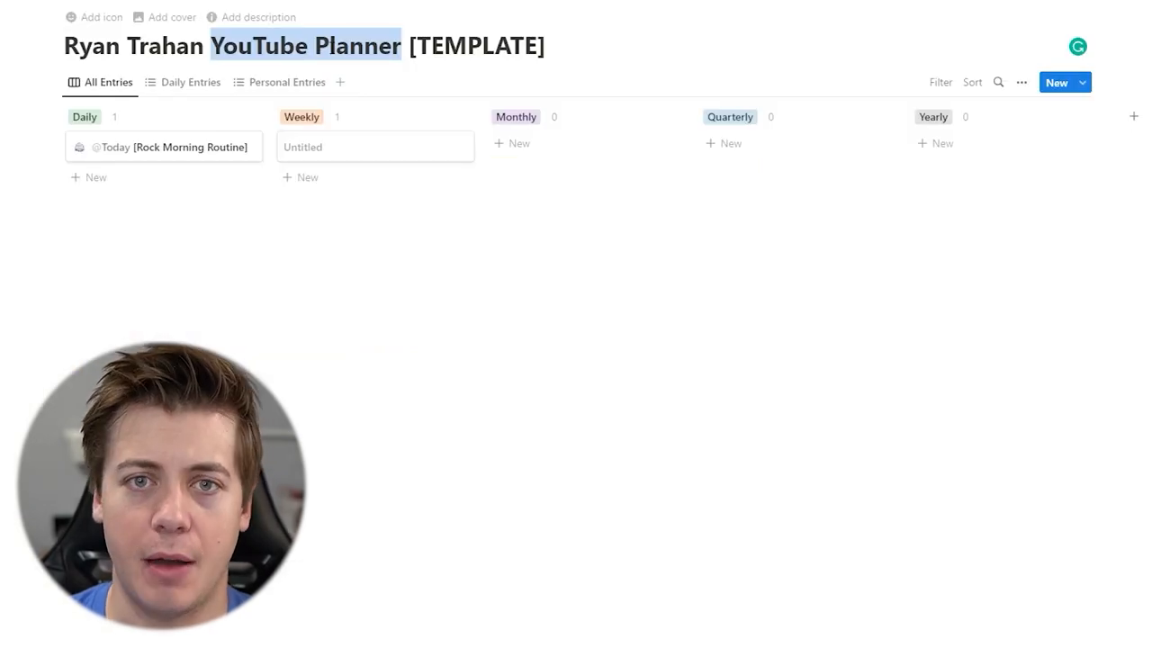
# - Retitle the board database Journal v1
pyautogui.write('Journa')
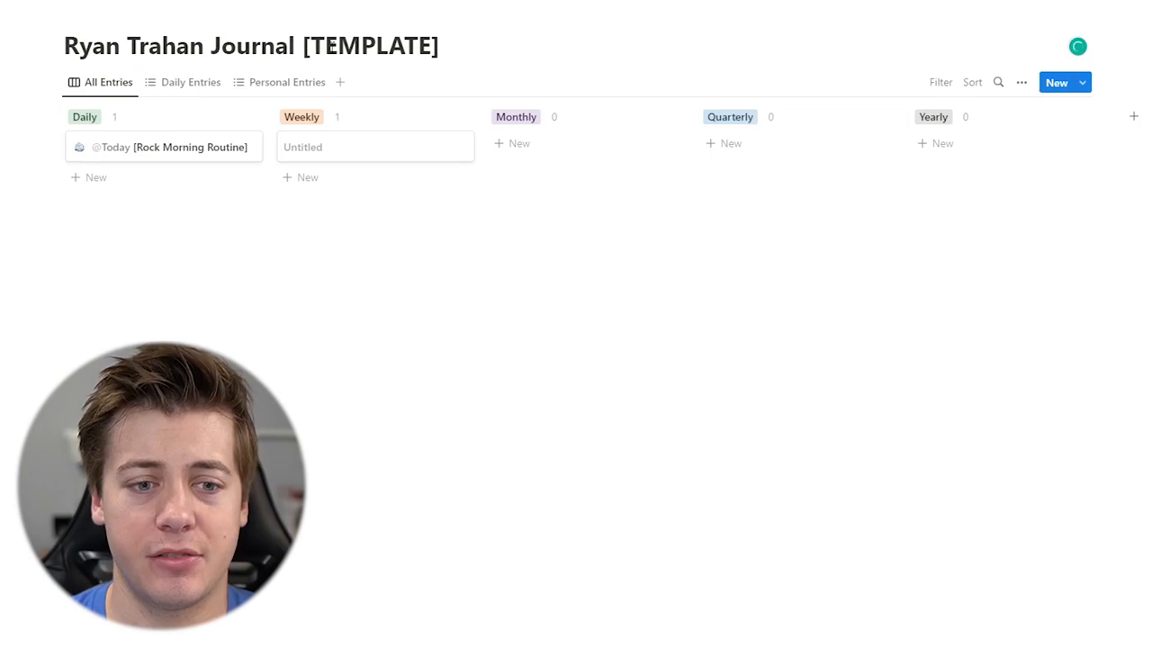
pyautogui.write('v')
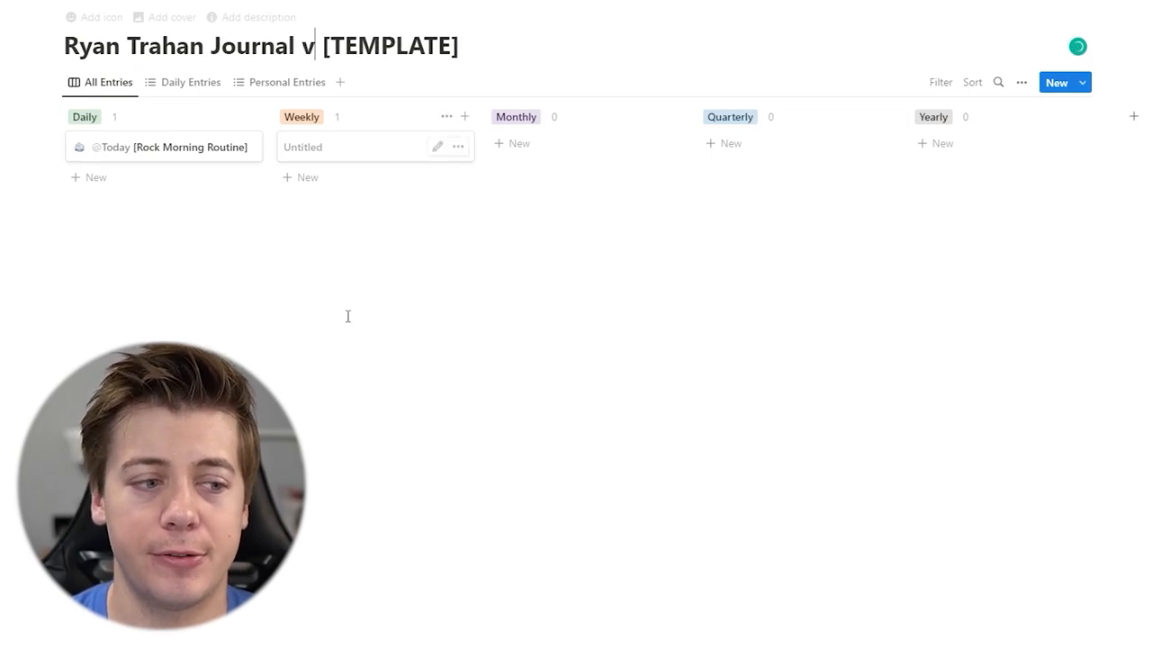
pyautogui.write('1[Template')
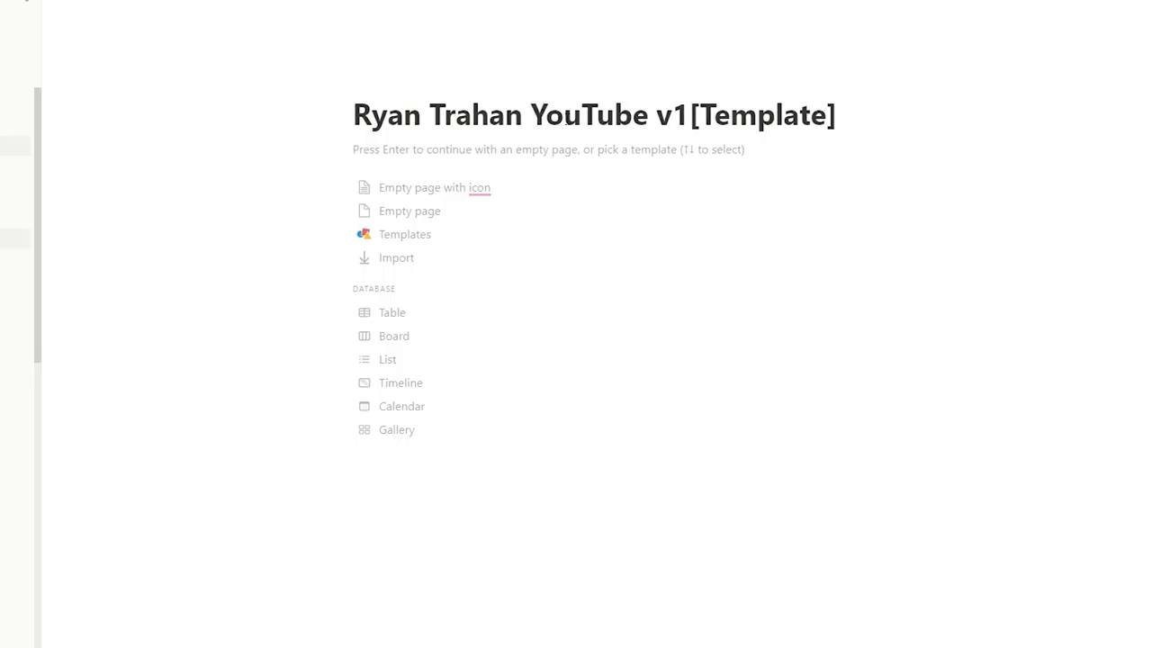
pyautogui.moveTo(403, 327)
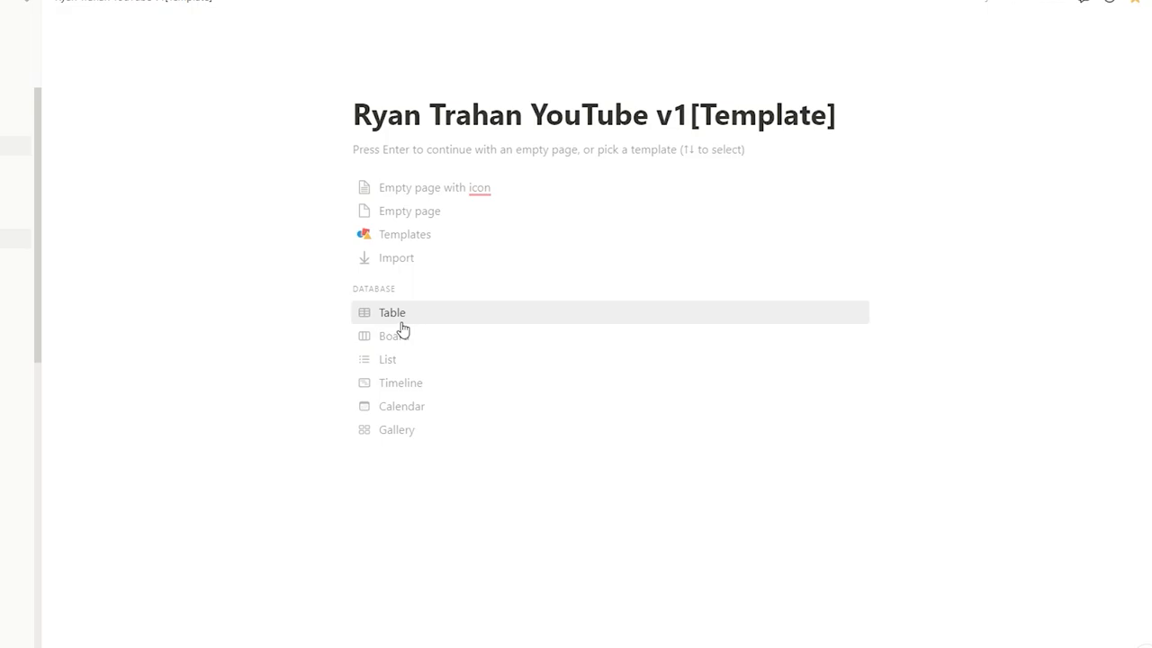
# - Make the YouTube page a table database with its Name column renamed Video Title
pyautogui.click(391, 312)
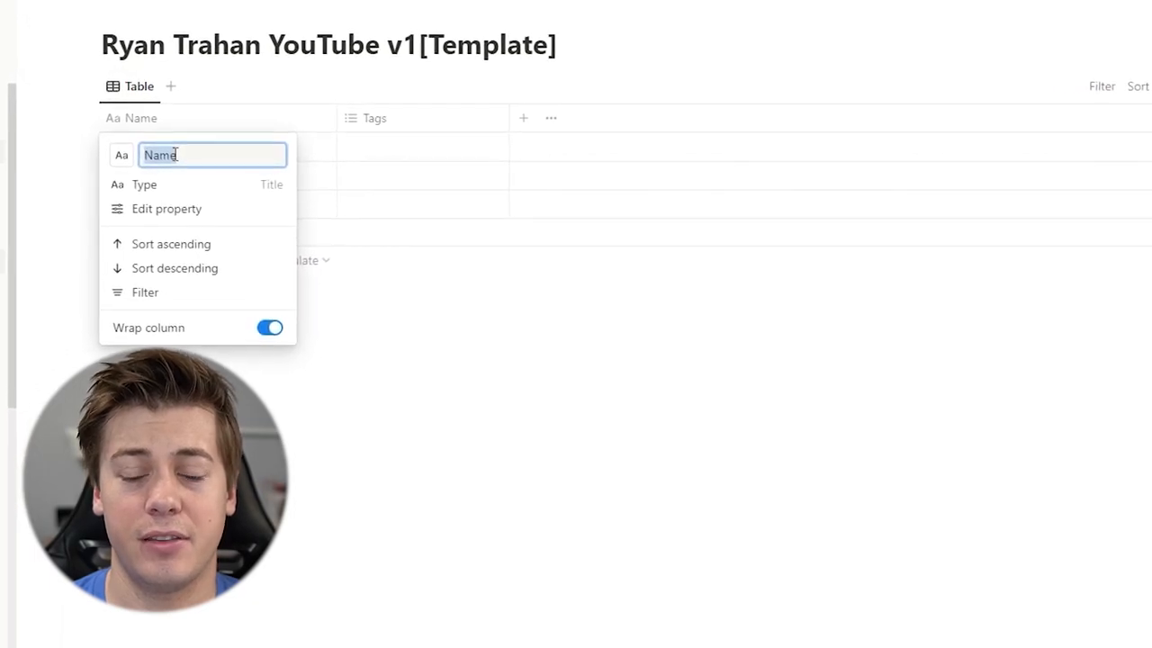
pyautogui.write('Video Title')
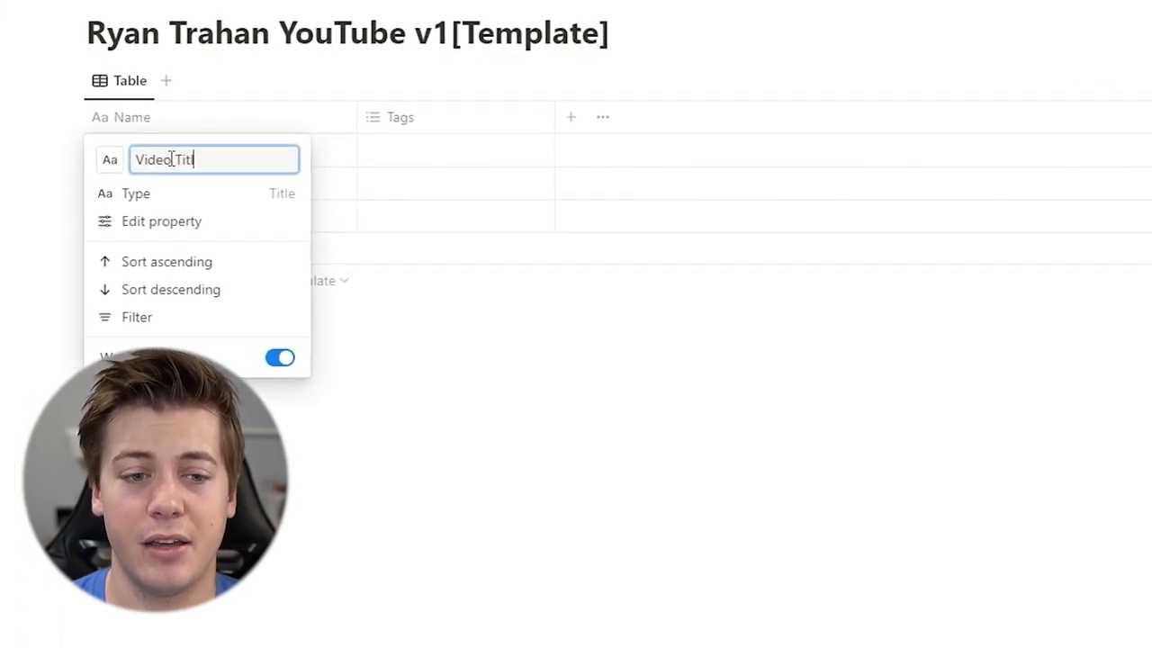
pyautogui.press('Enter')
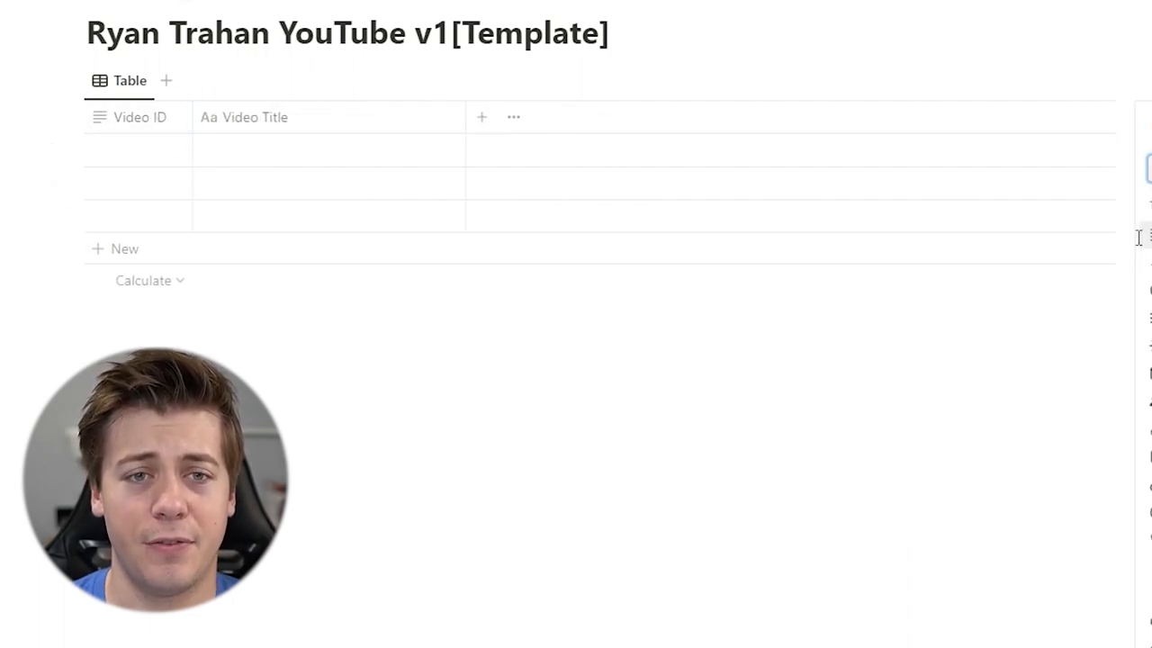
# - Add Video ID and Brand property columns to the table
pyautogui.click(481, 116)
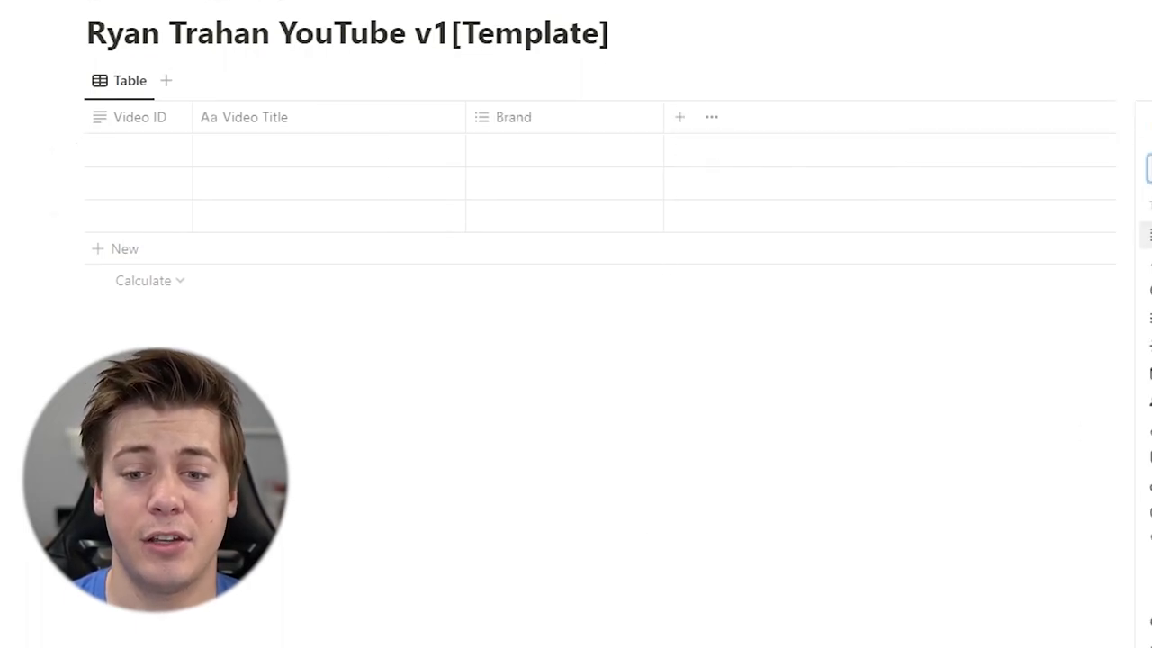
pyautogui.click(679, 117)
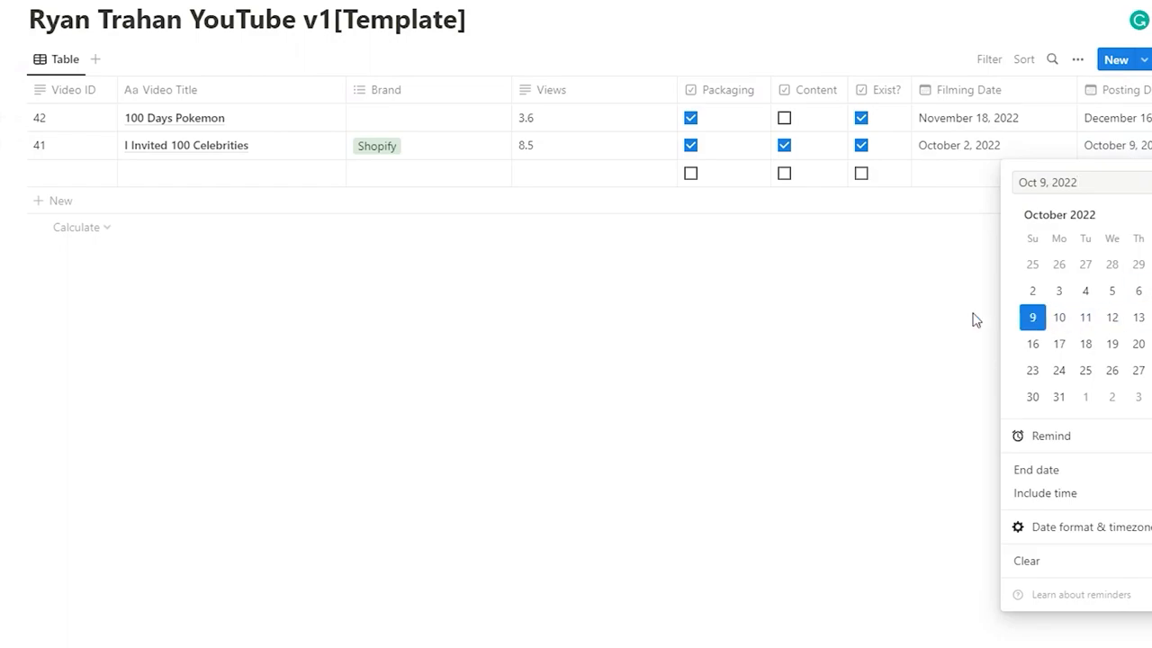
# - Confirm the October 9 posting date and begin adding a second table view
pyautogui.click(415, 463)
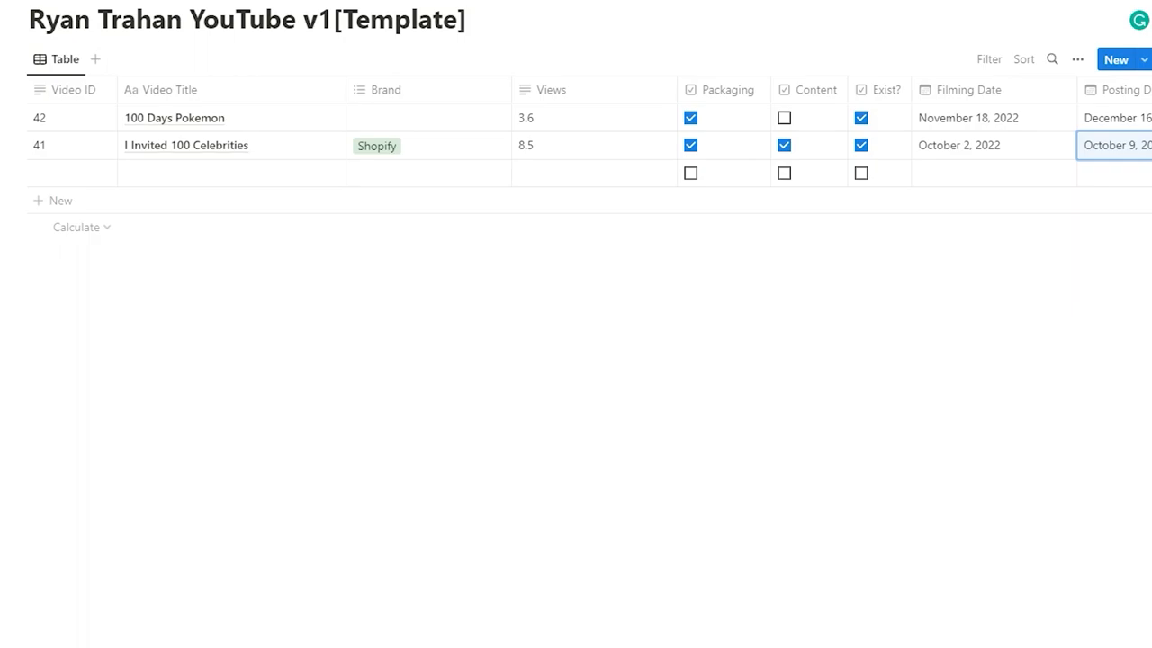
pyautogui.click(101, 59)
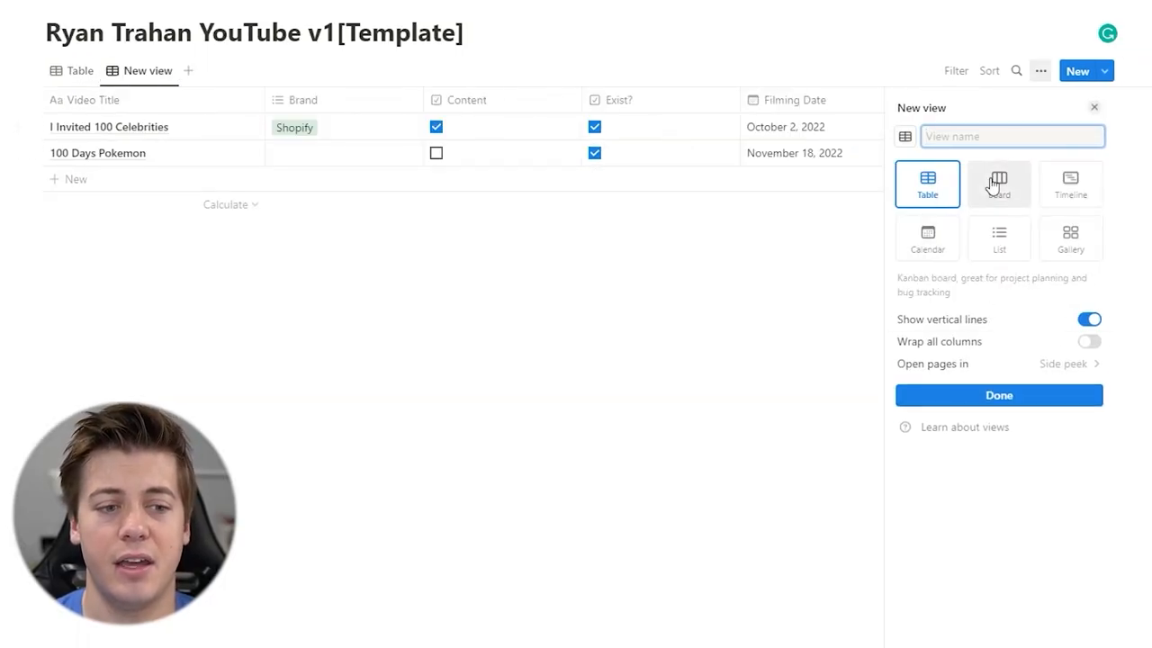
# - Make the new view a board grouped by Status into Not started, In progress and Done
pyautogui.click(999, 183)
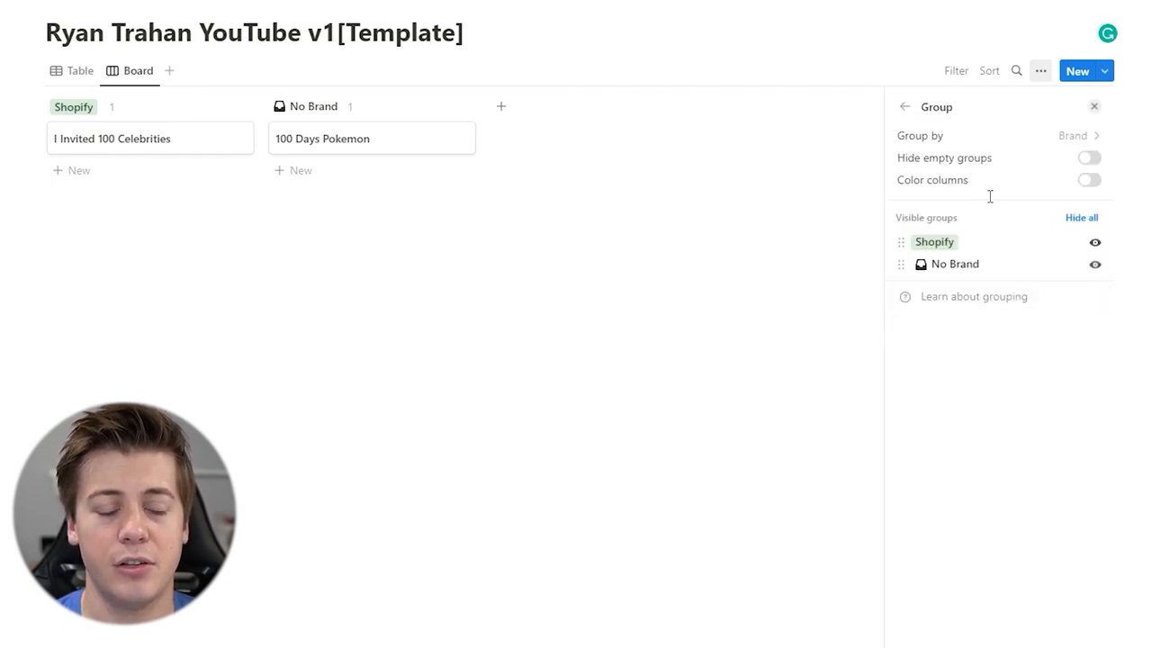
pyautogui.click(1072, 135)
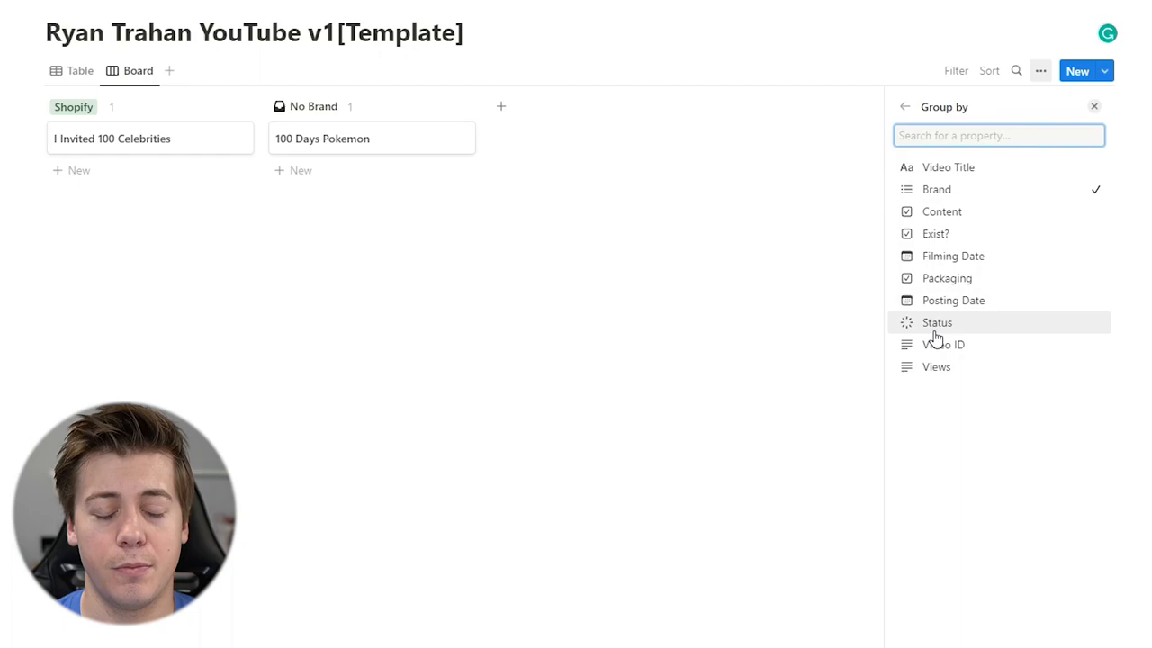
pyautogui.click(936, 322)
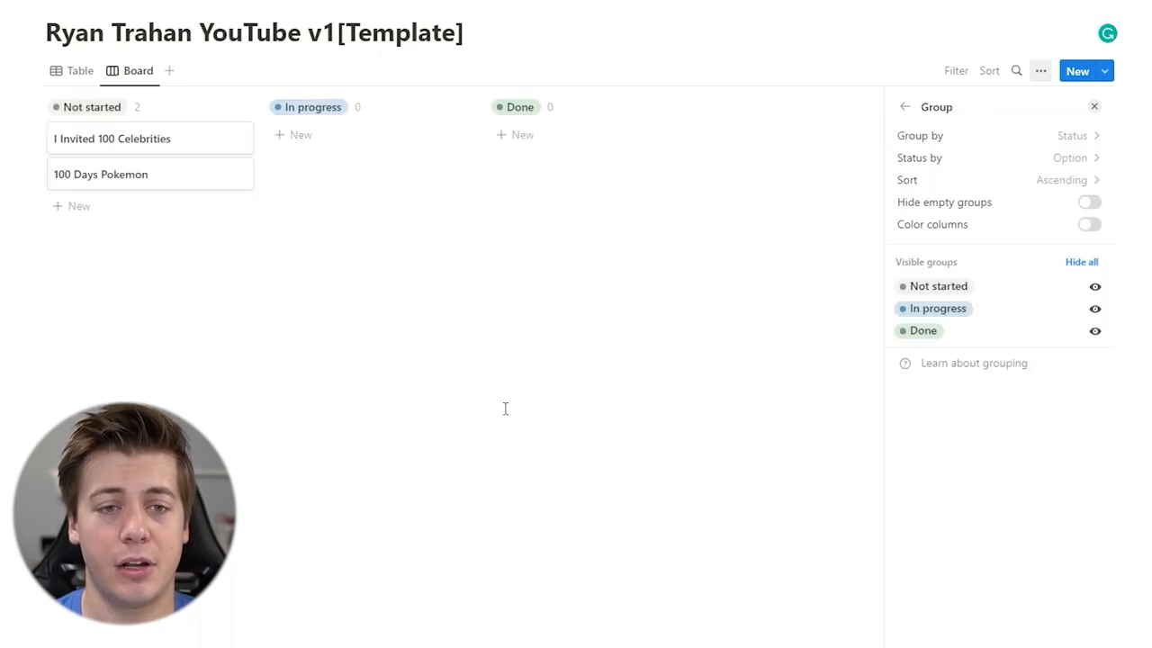
pyautogui.click(1094, 107)
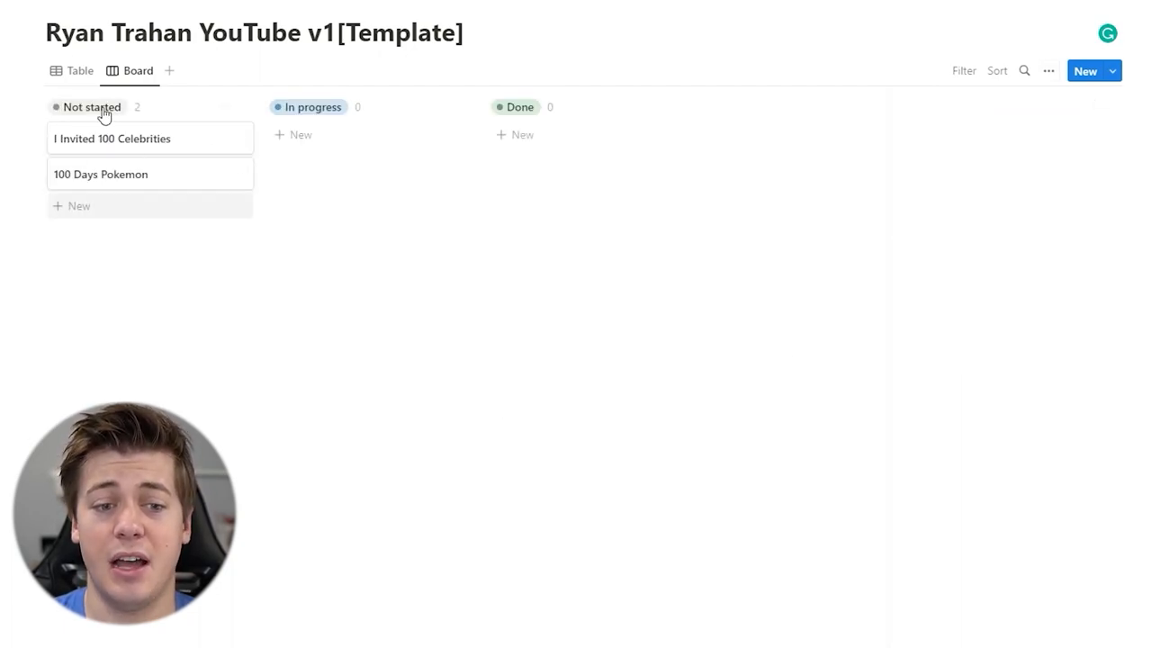
# - Name the view 'Board - Status View' in its view options
pyautogui.click(1040, 70)
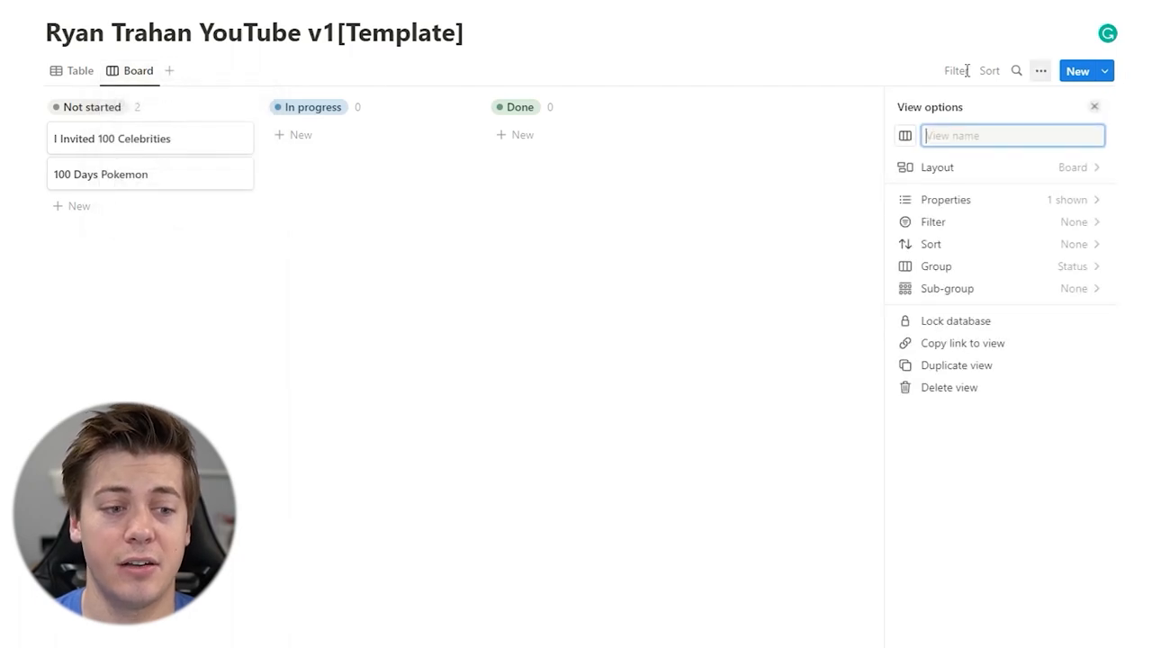
pyautogui.write('Boar')
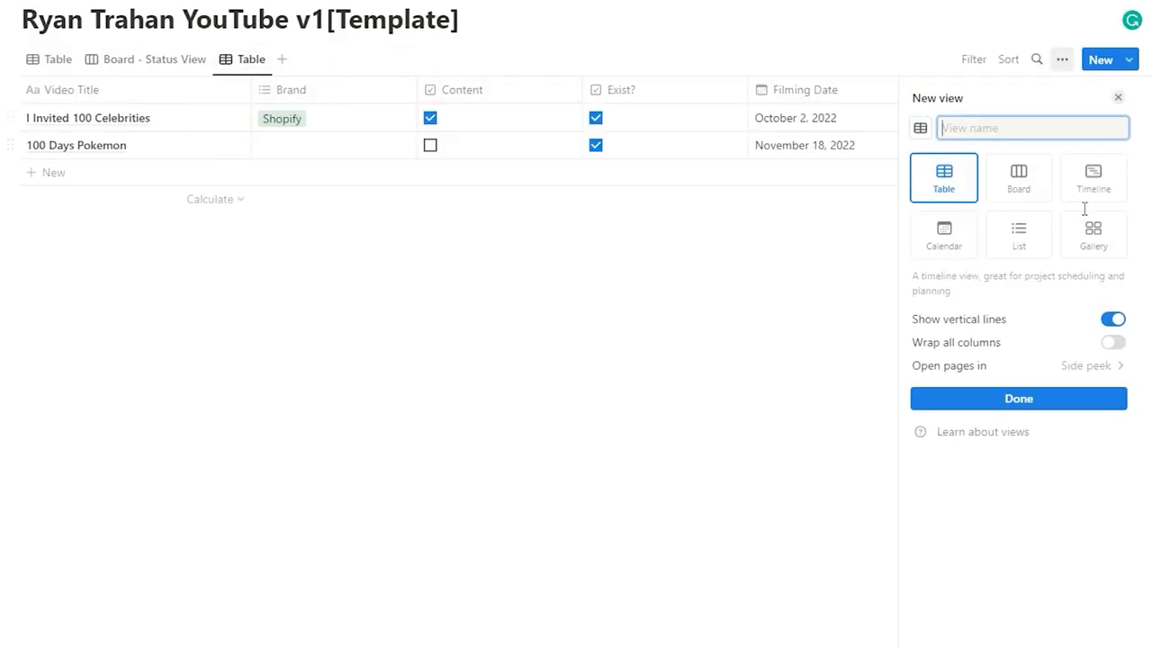
# - Make the new view a calendar named 'Calendar - Publish Dates'
pyautogui.click(944, 234)
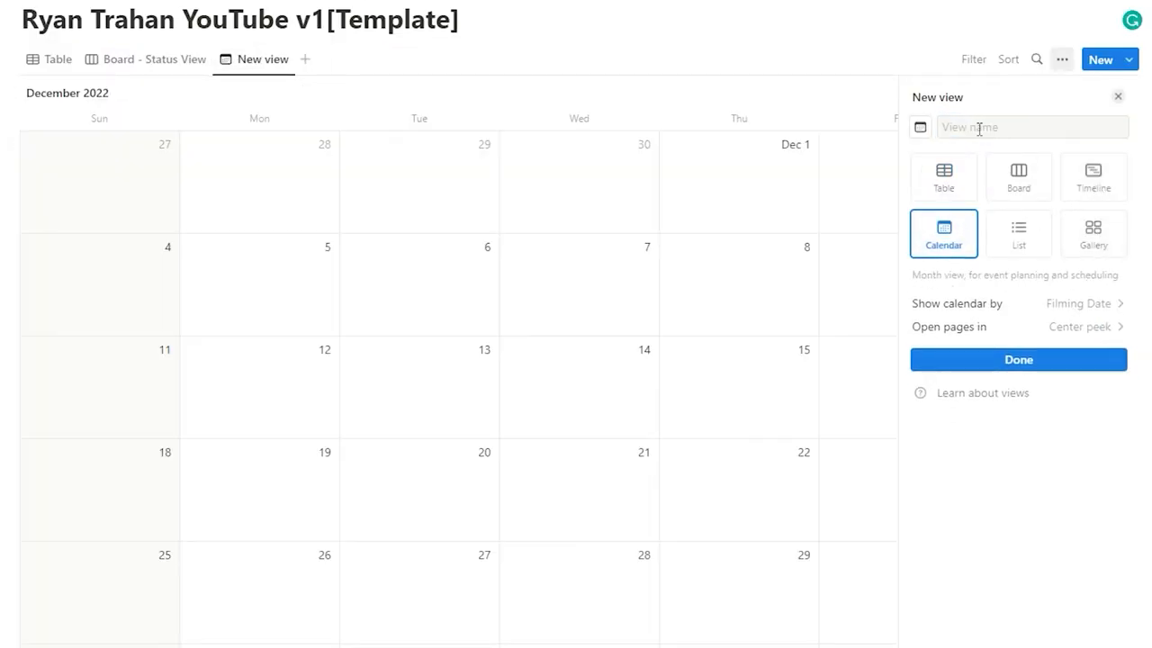
pyautogui.write('Calendar -')
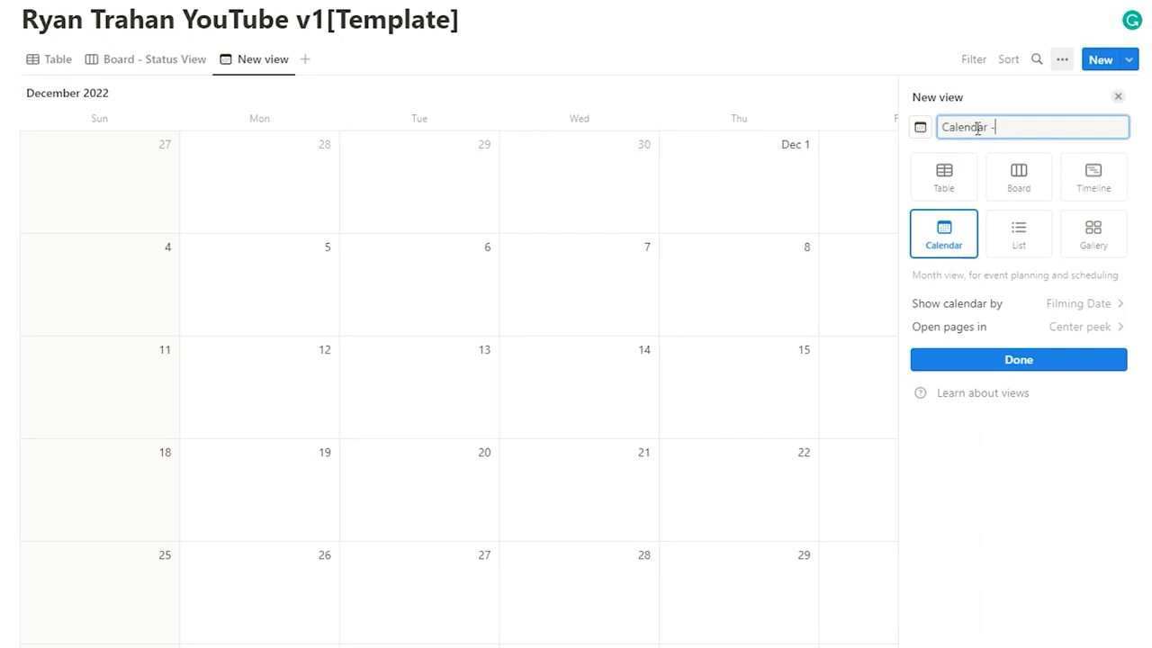
pyautogui.write('Publish')
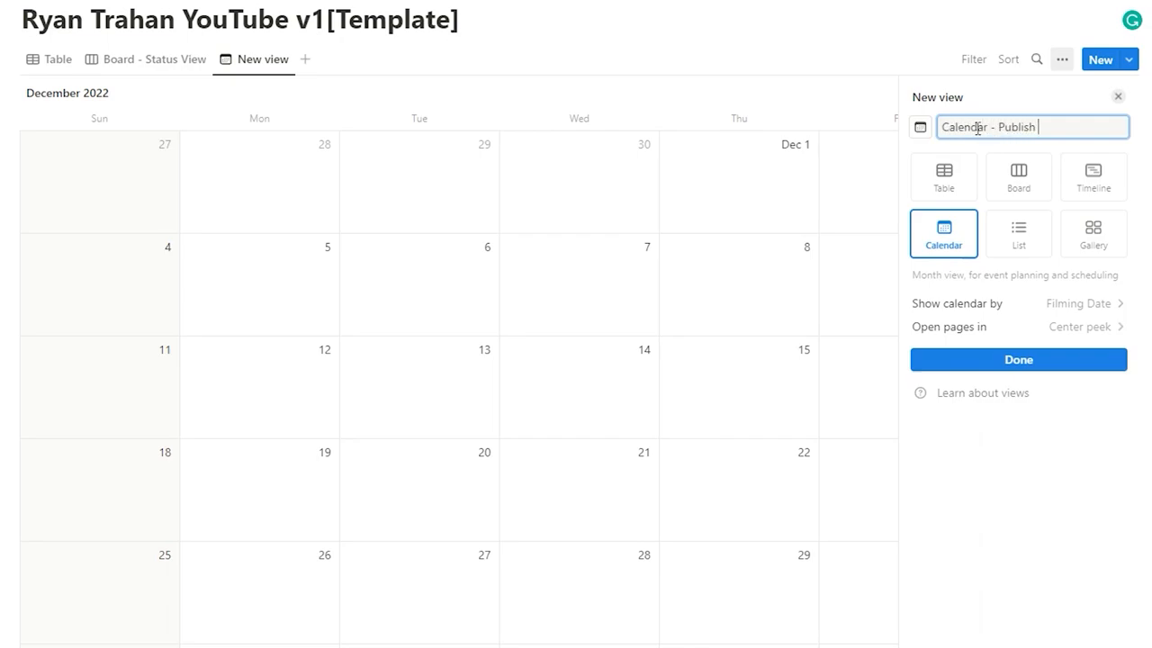
pyautogui.write('Dates')
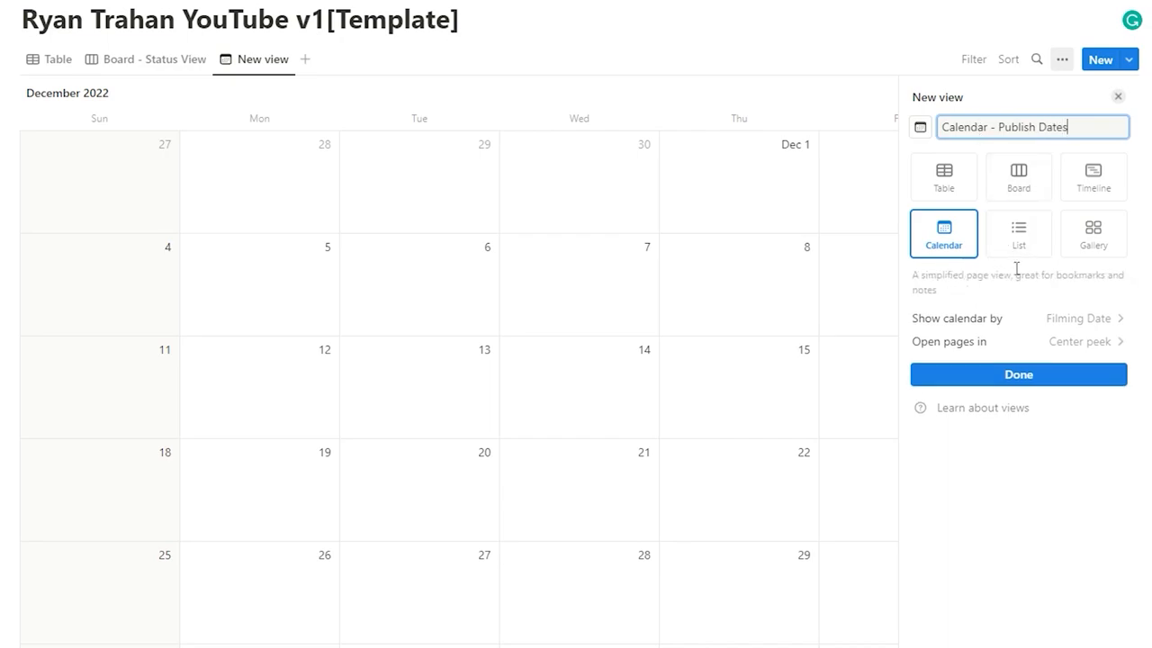
# - Show the calendar by Posting Date and finish the view setup
pyautogui.click(1078, 318)
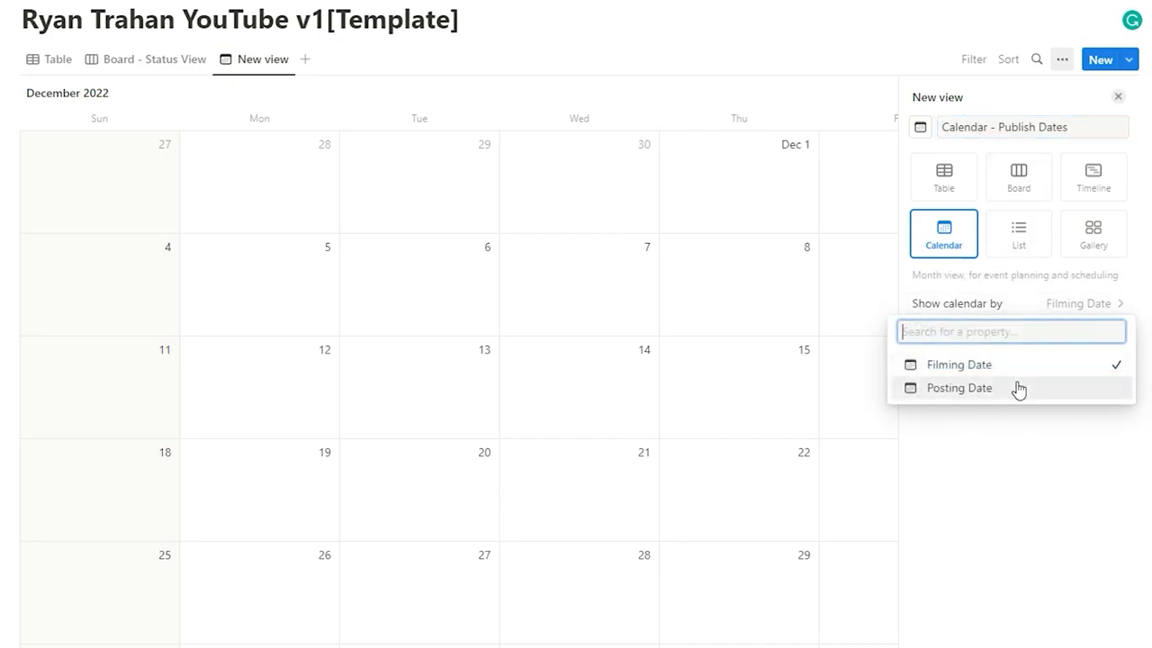
pyautogui.click(960, 388)
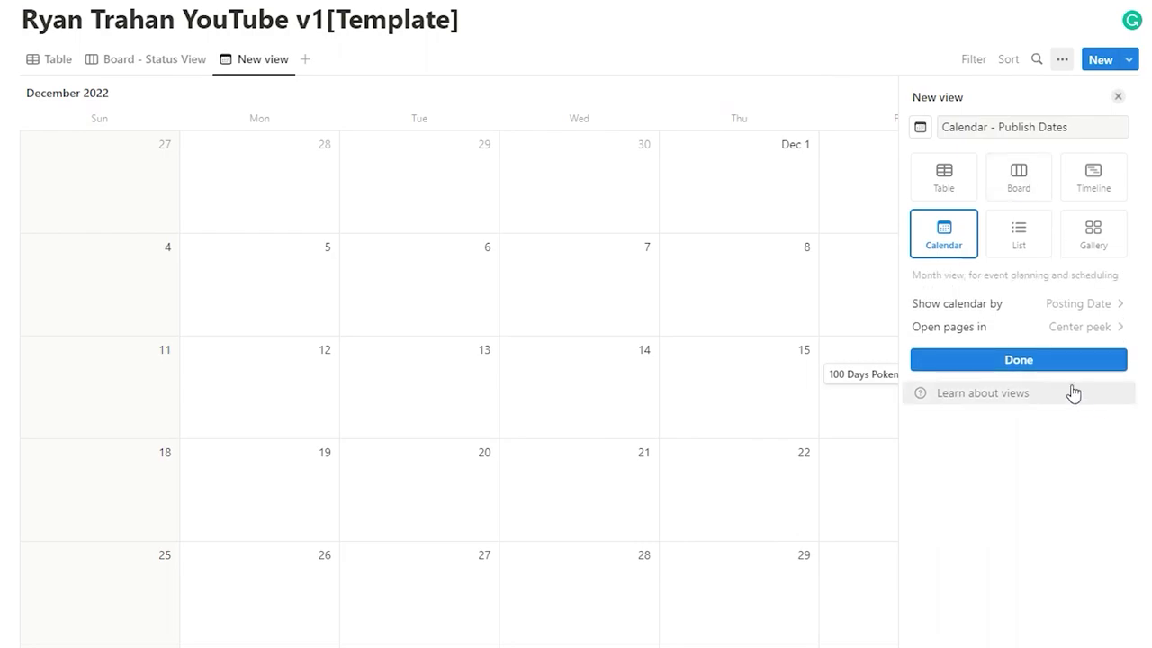
pyautogui.click(1018, 359)
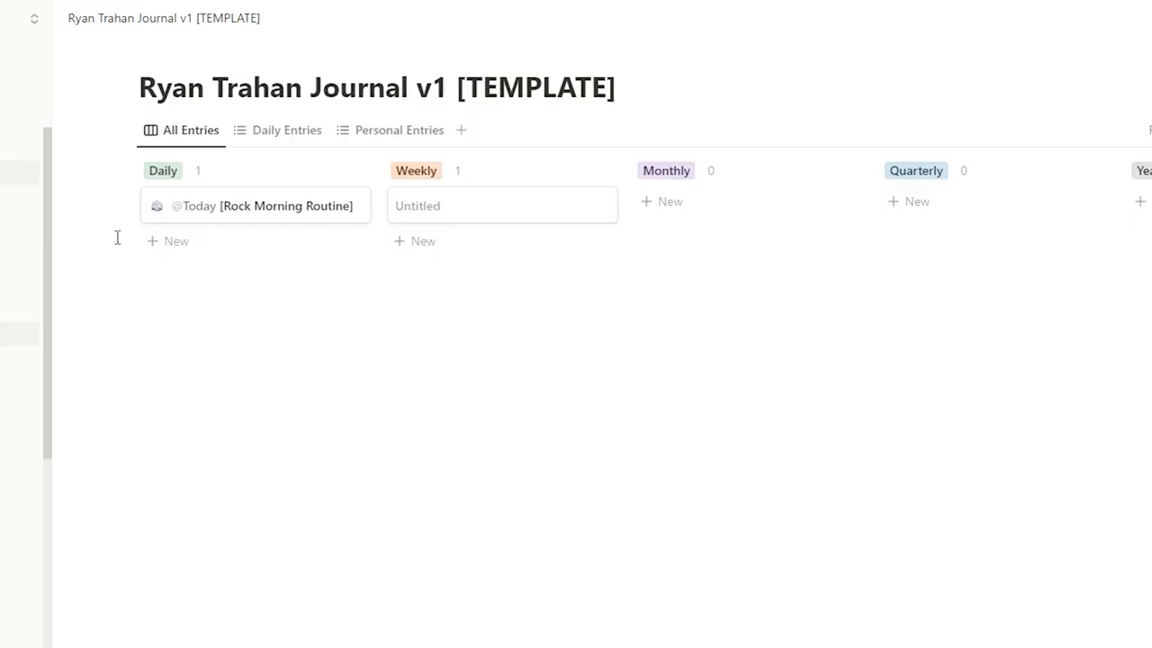
pyautogui.moveTo(252, 61)
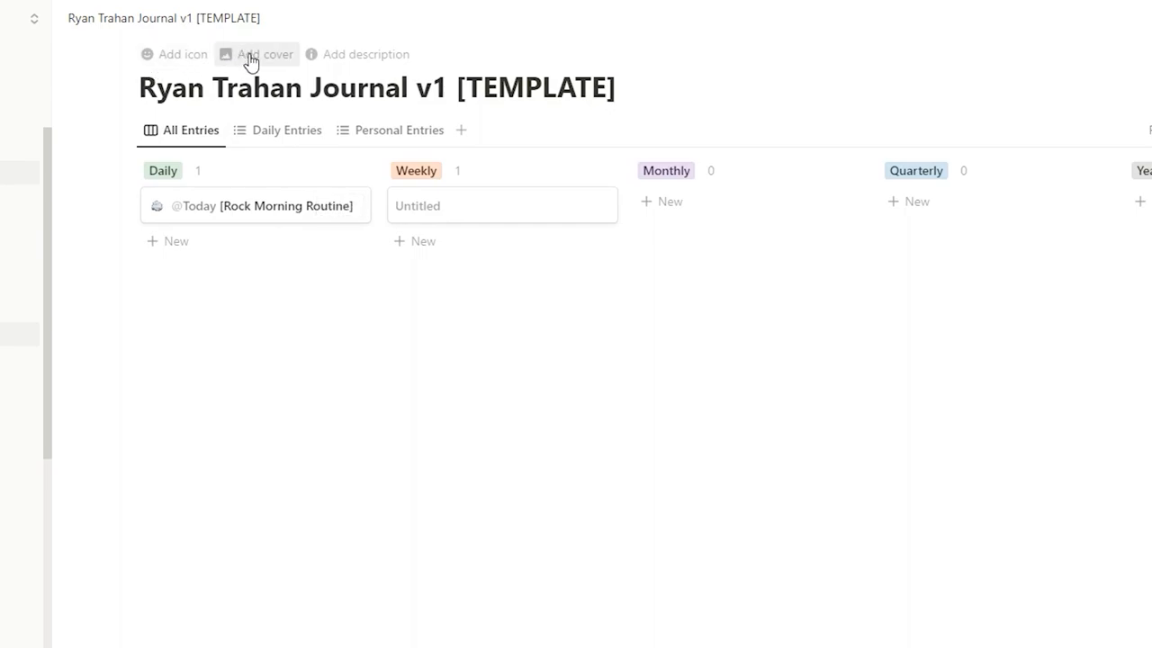
# - Give the journal page an Unsplash duck photo as its cover
pyautogui.click(265, 54)
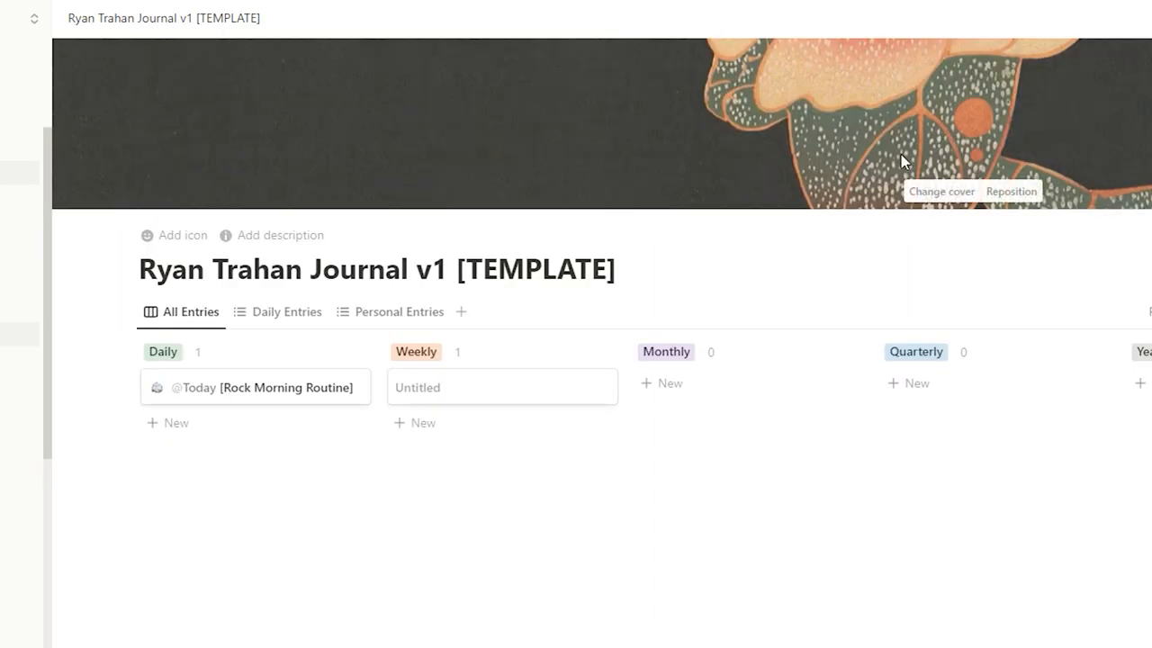
pyautogui.click(942, 191)
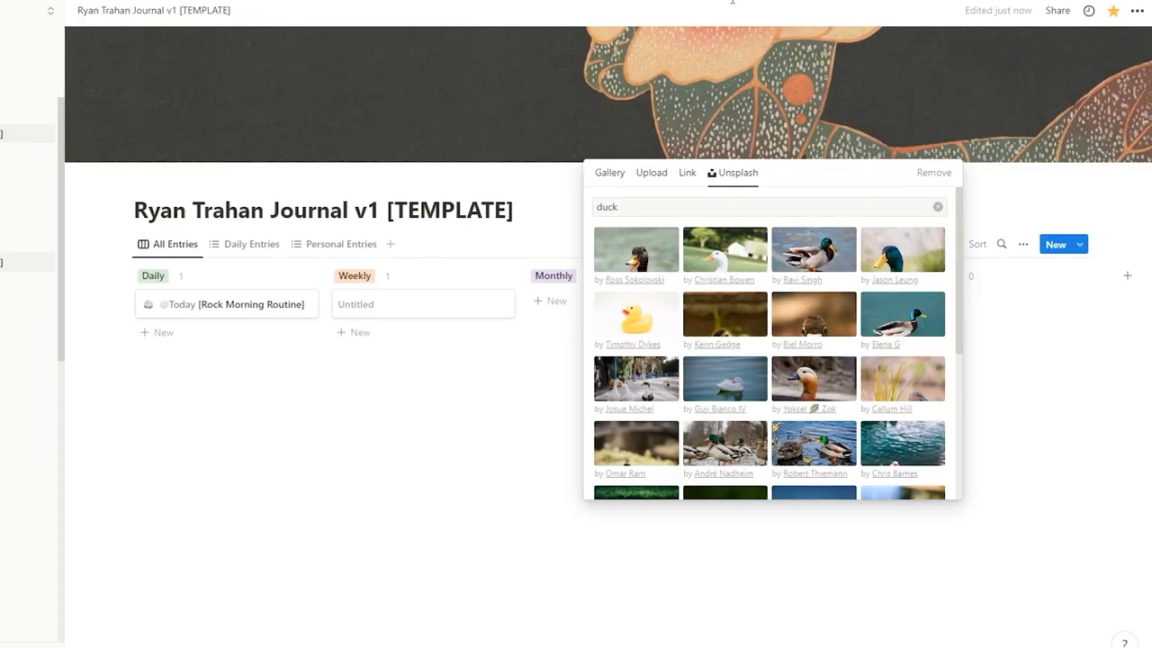
pyautogui.click(636, 315)
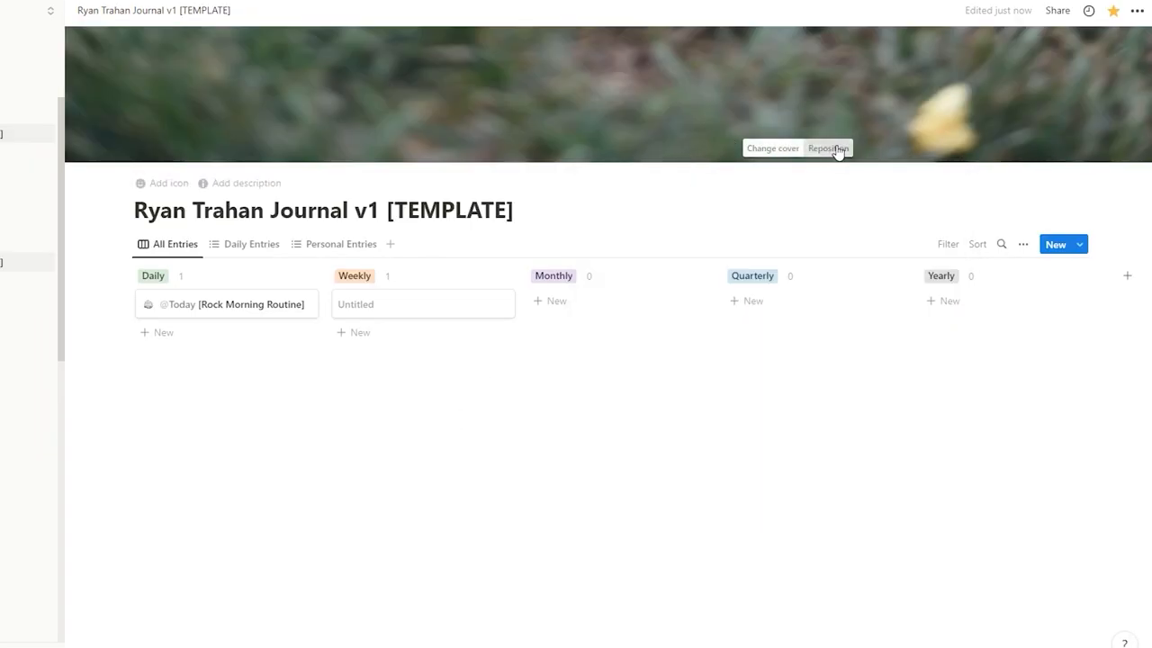
# - Reposition the cover so the white duck on grass is framed in view
pyautogui.click(827, 148)
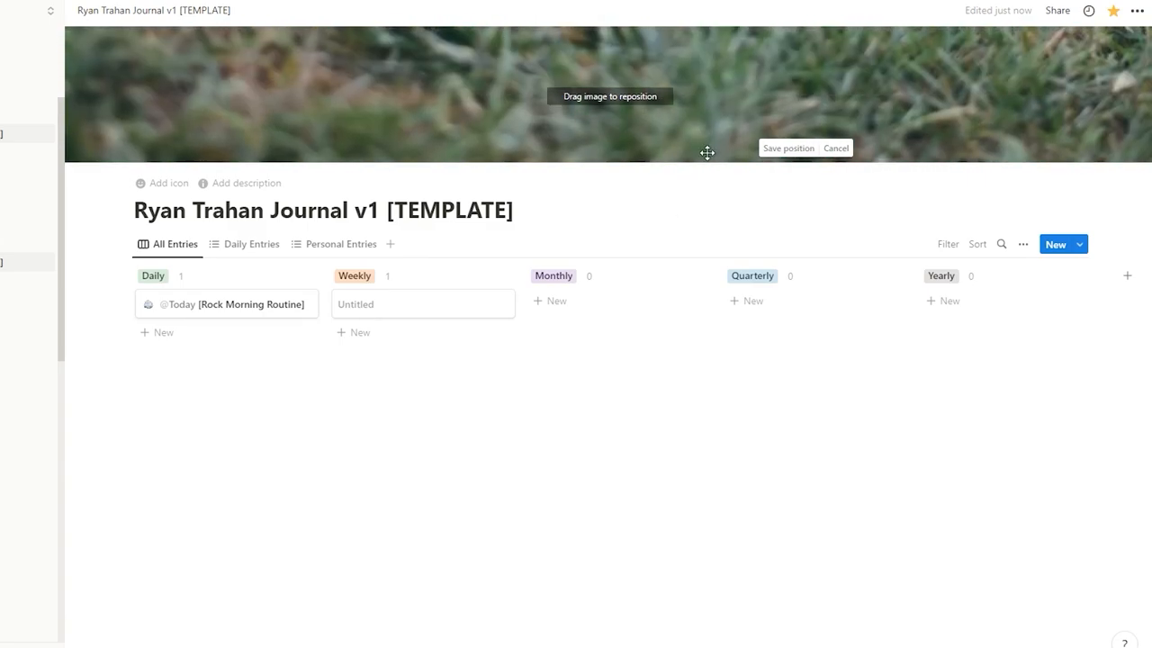
pyautogui.moveTo(706, 153); pyautogui.dragTo(698, 82)
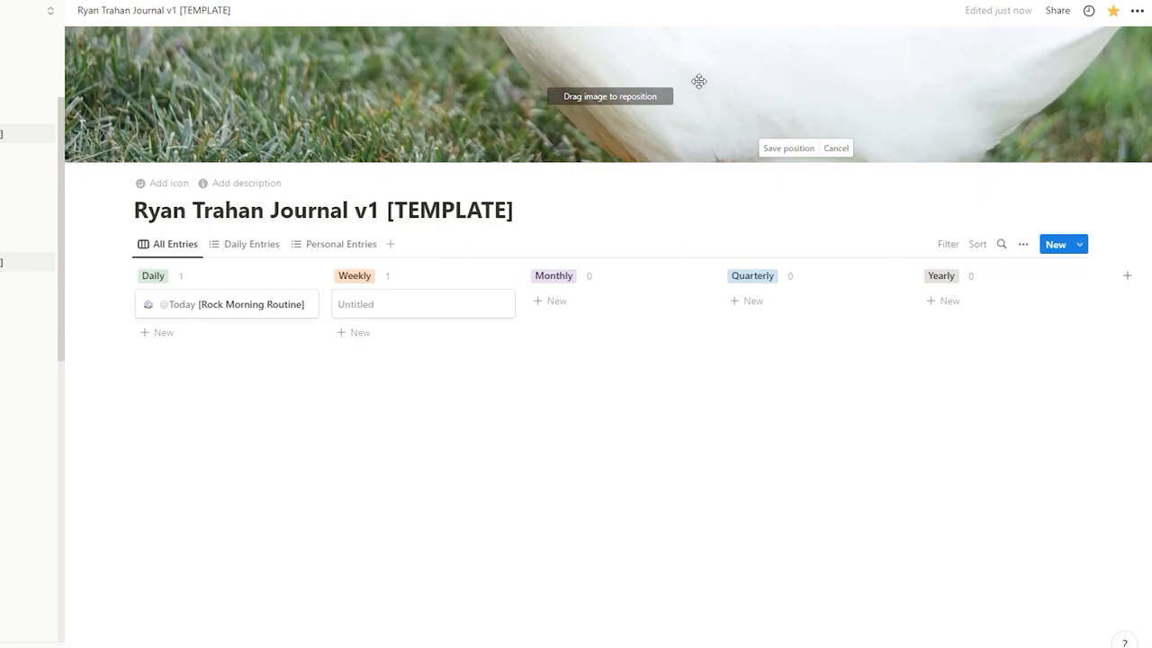
pyautogui.moveTo(698, 81); pyautogui.dragTo(706, 44)
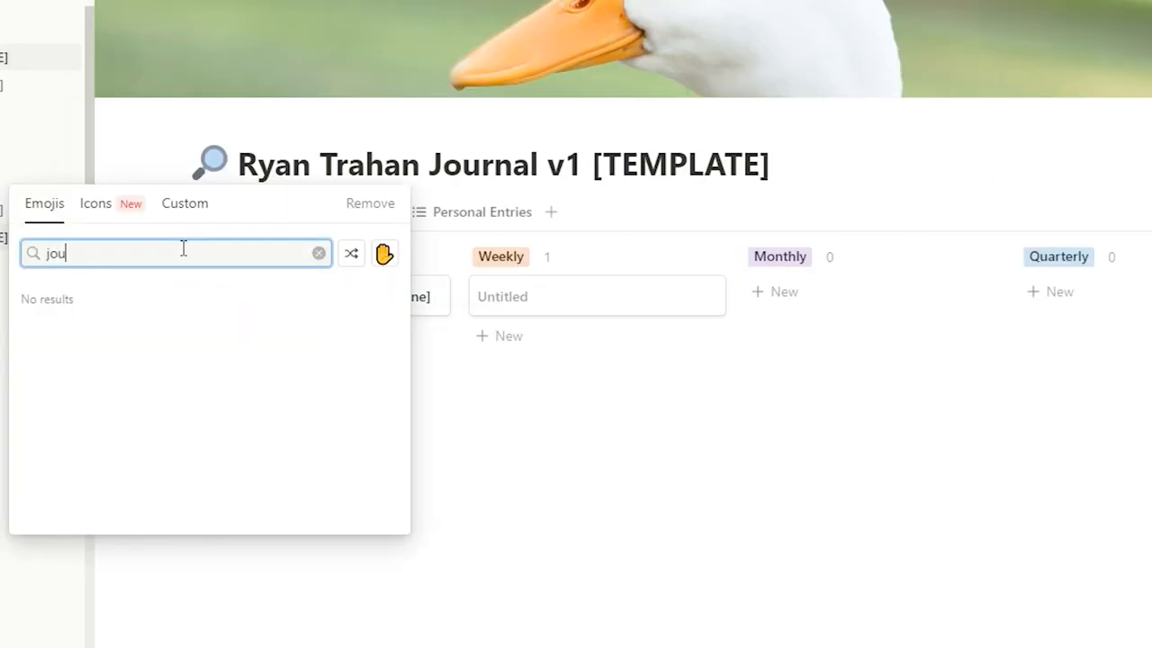
# - Replace the YouTube planner's dice icon with the 💯 emoji found by searching 100
pyautogui.click(318, 252)
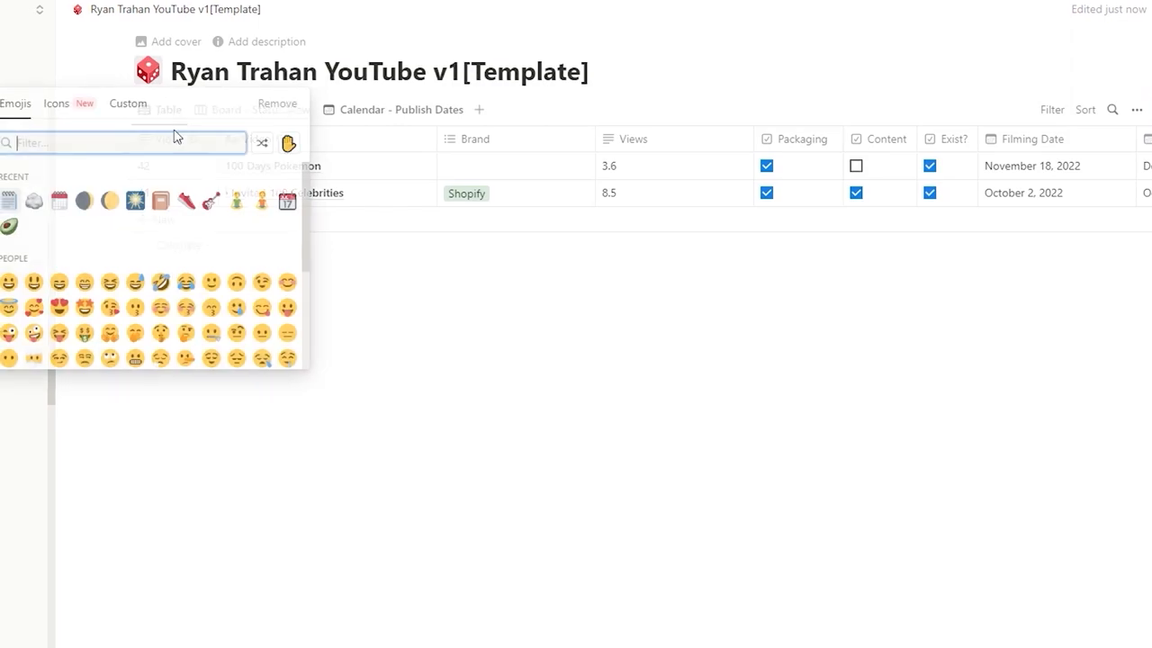
pyautogui.write('100')
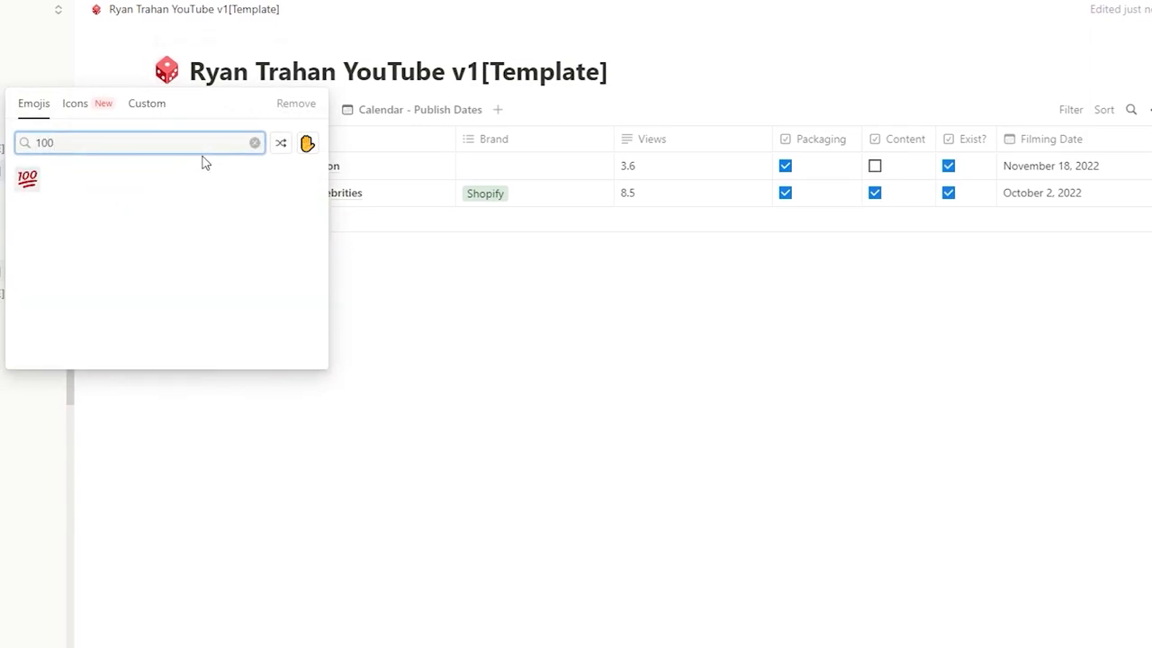
pyautogui.click(27, 176)
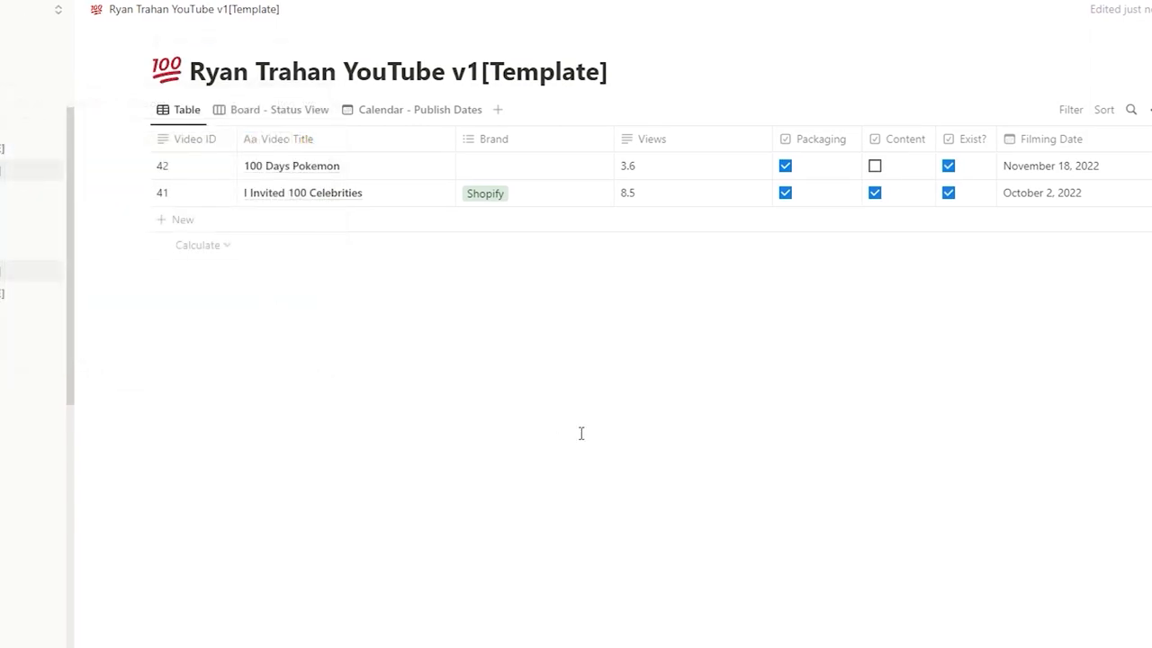